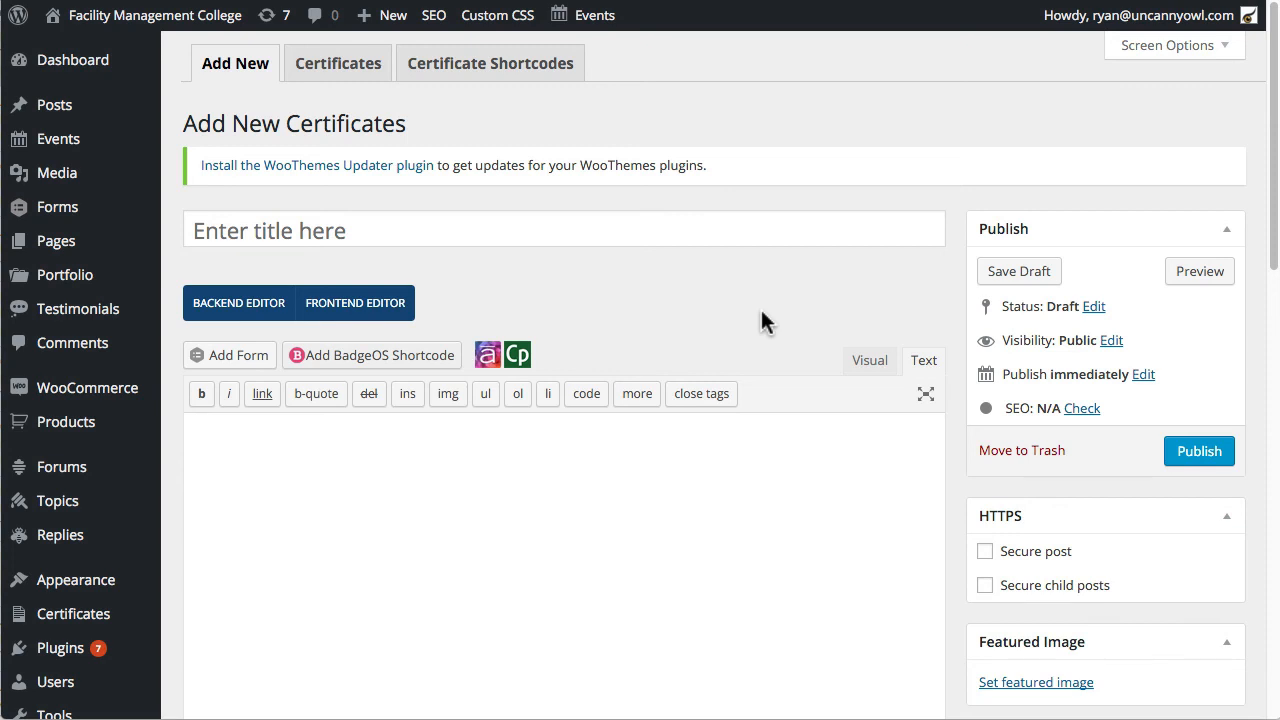
Open the Sample Certificate Quiz page and mark the 'Correct' answer
scroll("down", 3)
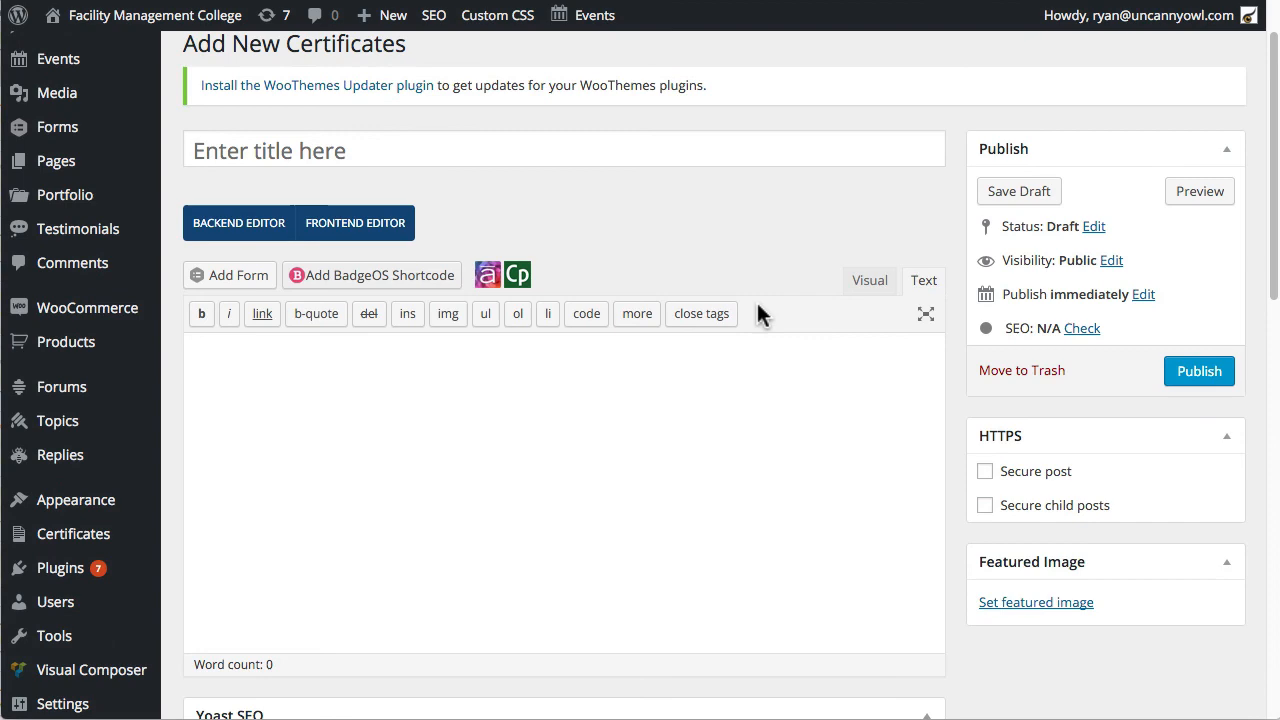
scroll("down", 3)
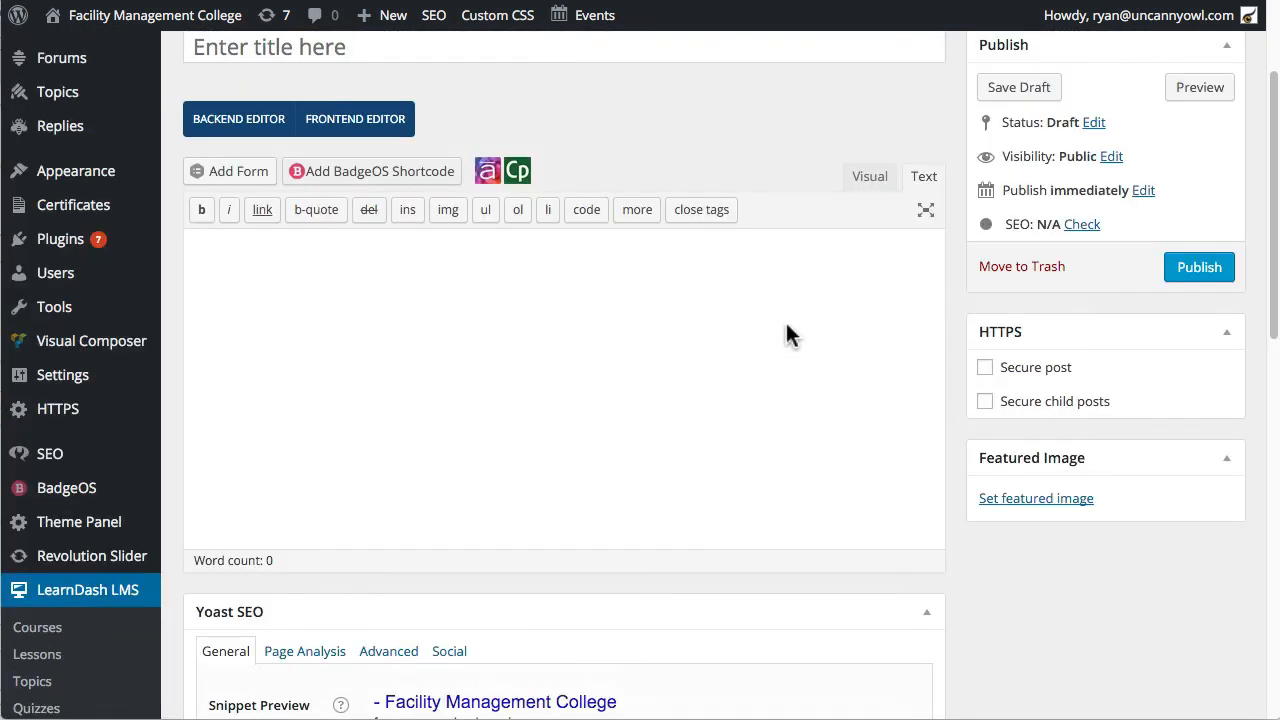
mouse_move(1052, 502)
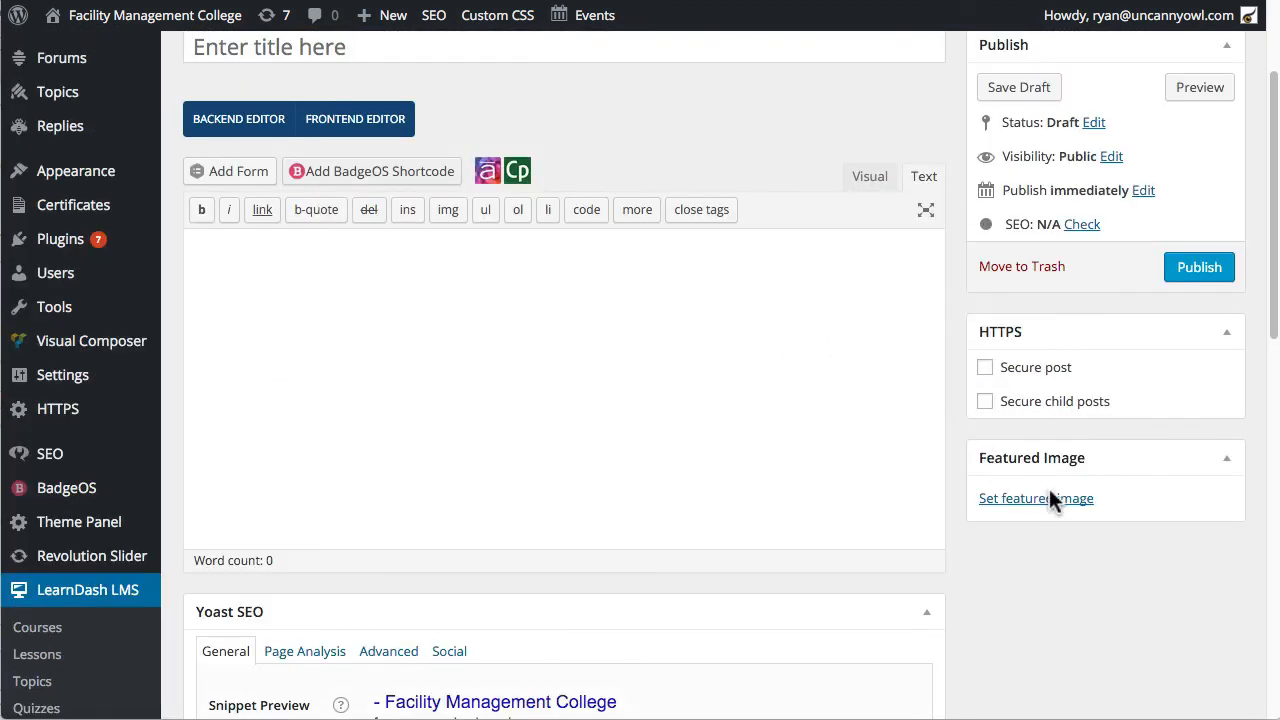
mouse_move(1128, 560)
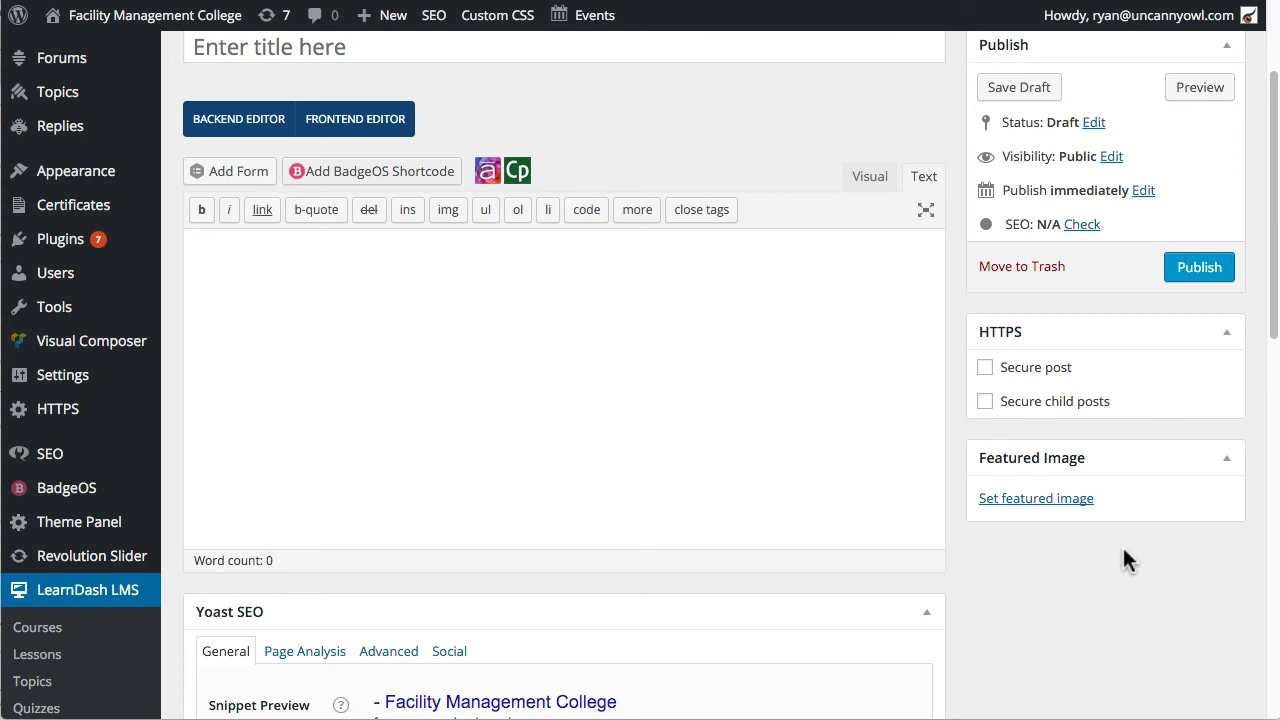
mouse_move(1055, 458)
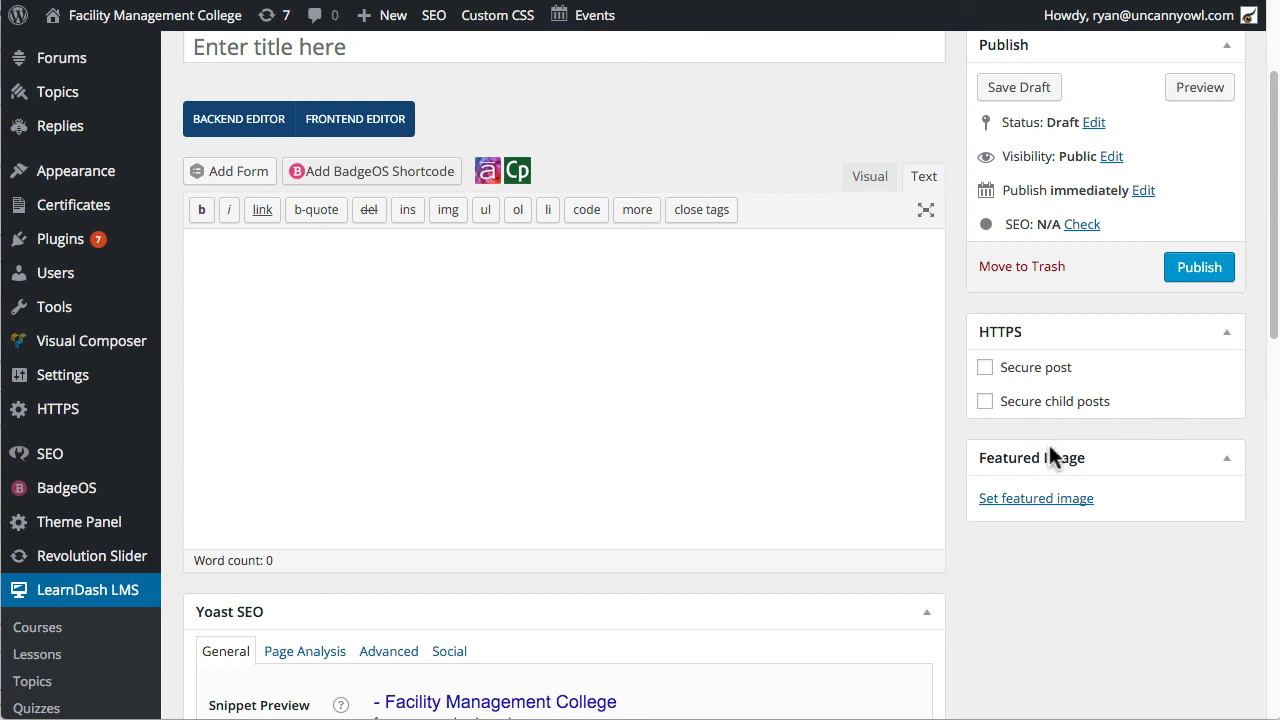
left_click(300, 285)
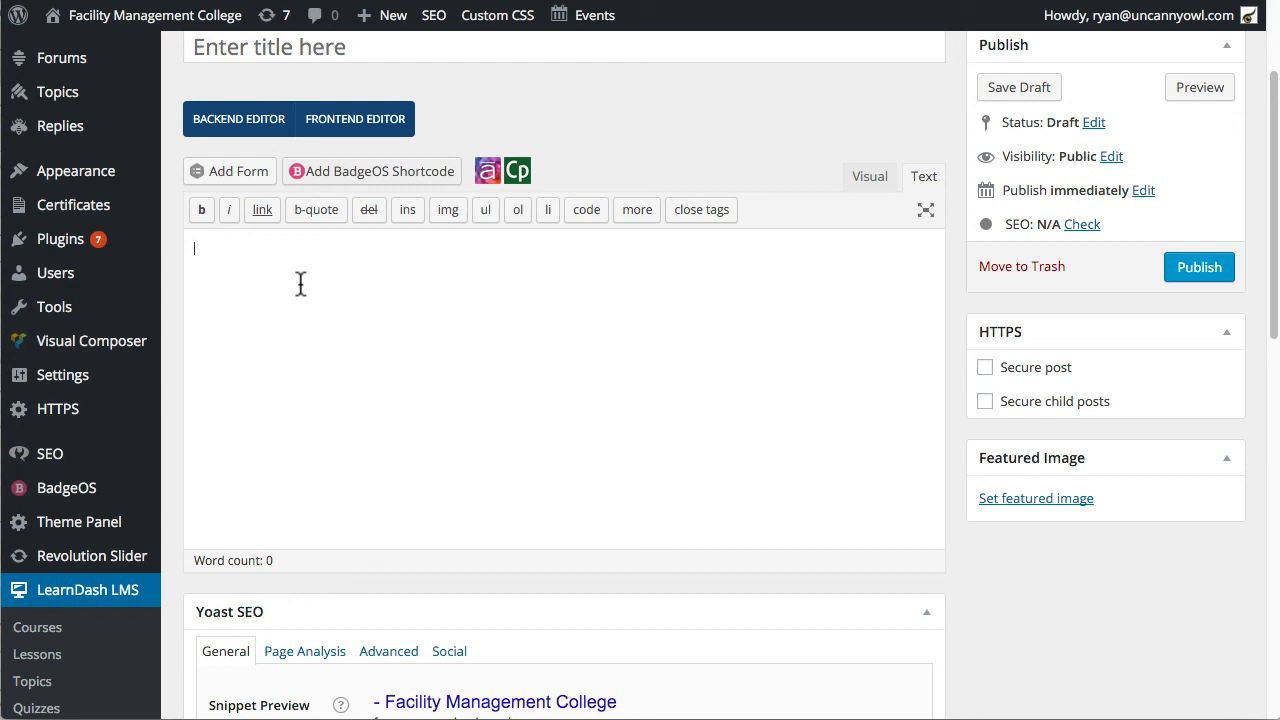
mouse_move(400, 333)
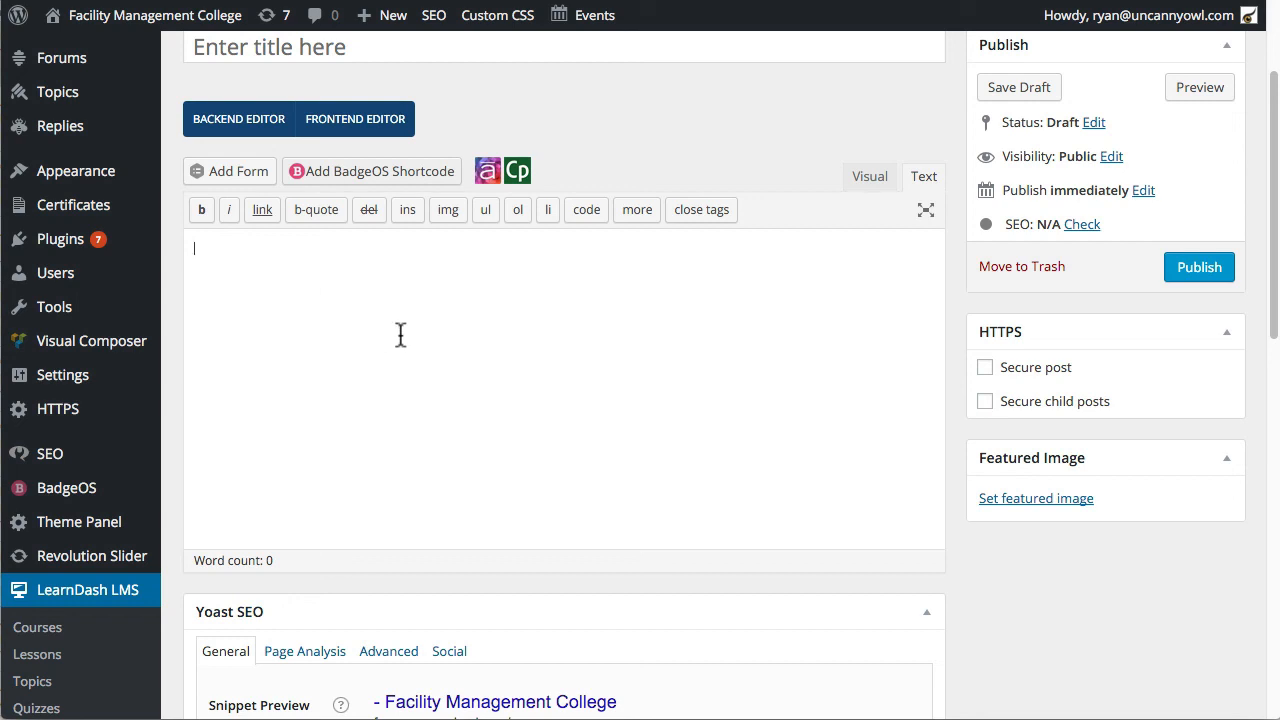
mouse_move(420, 347)
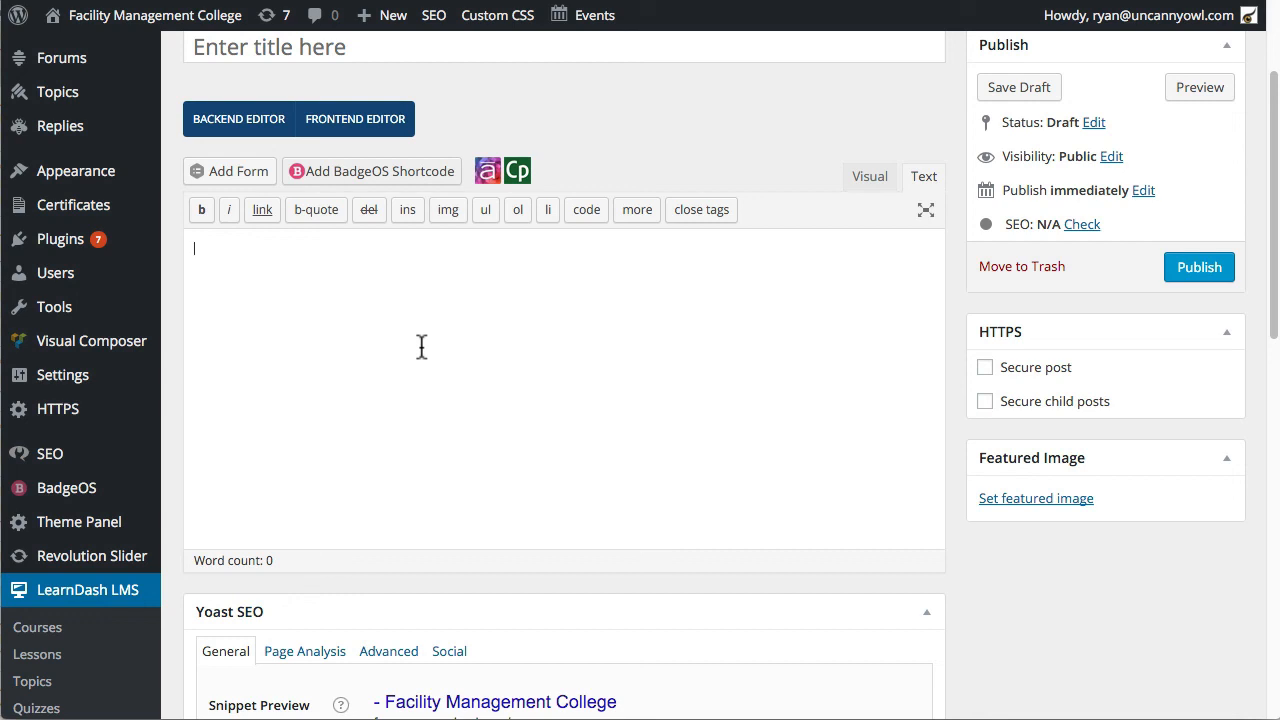
mouse_move(456, 337)
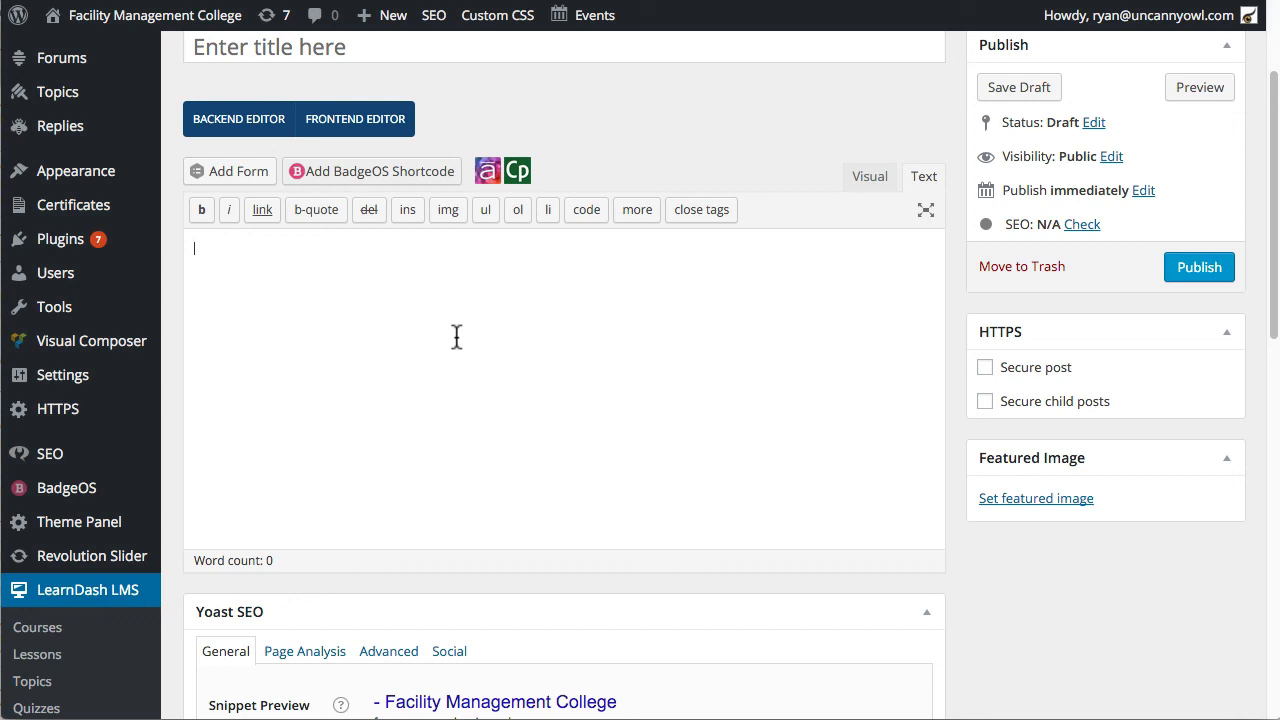
mouse_move(420, 350)
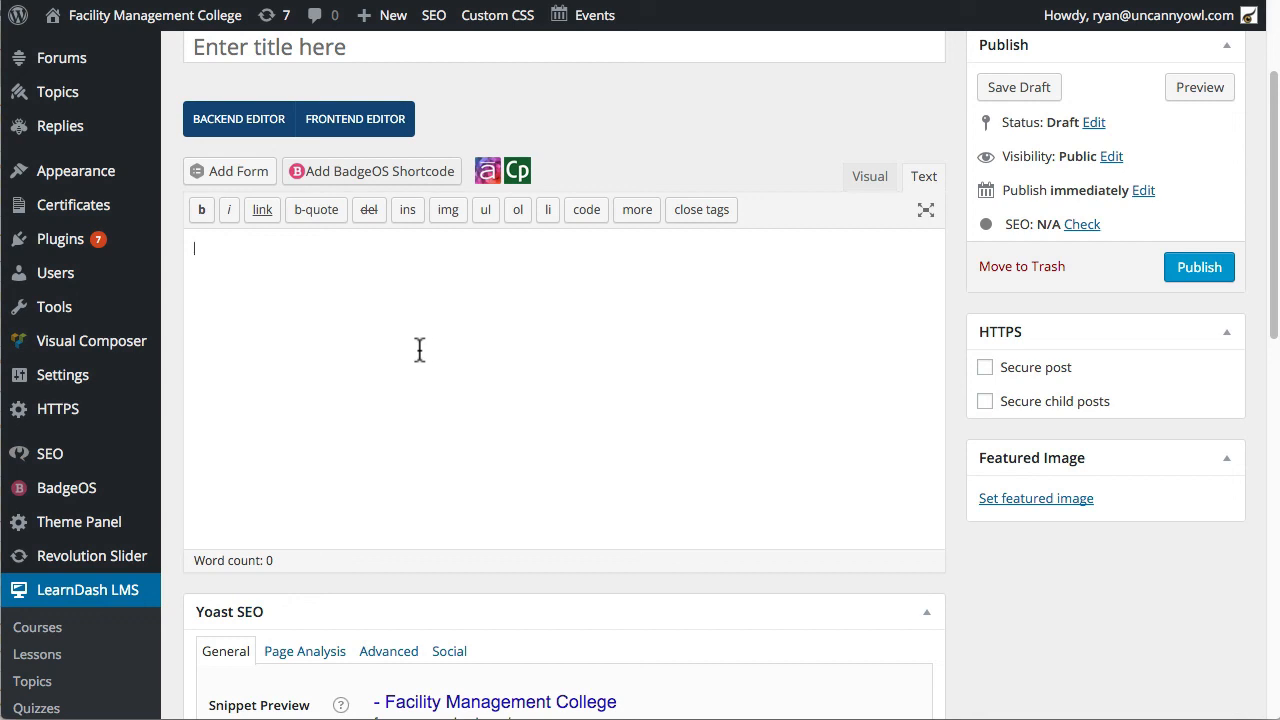
mouse_move(527, 316)
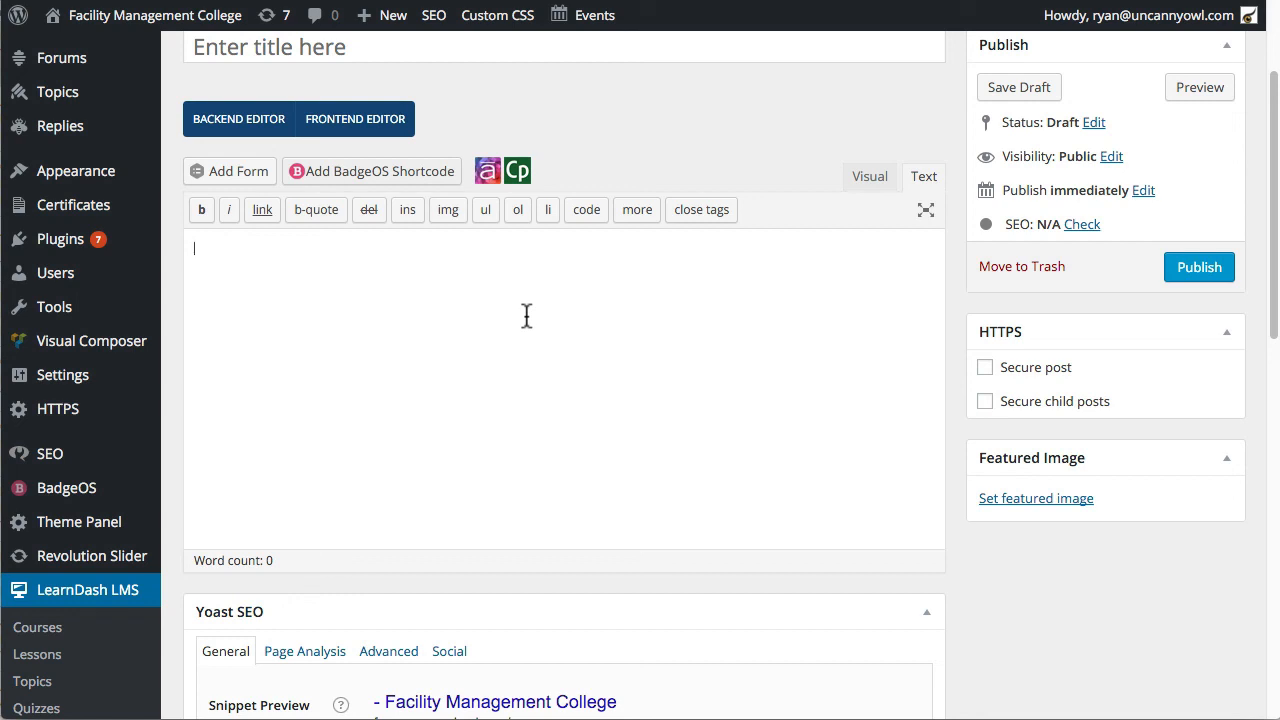
mouse_move(741, 420)
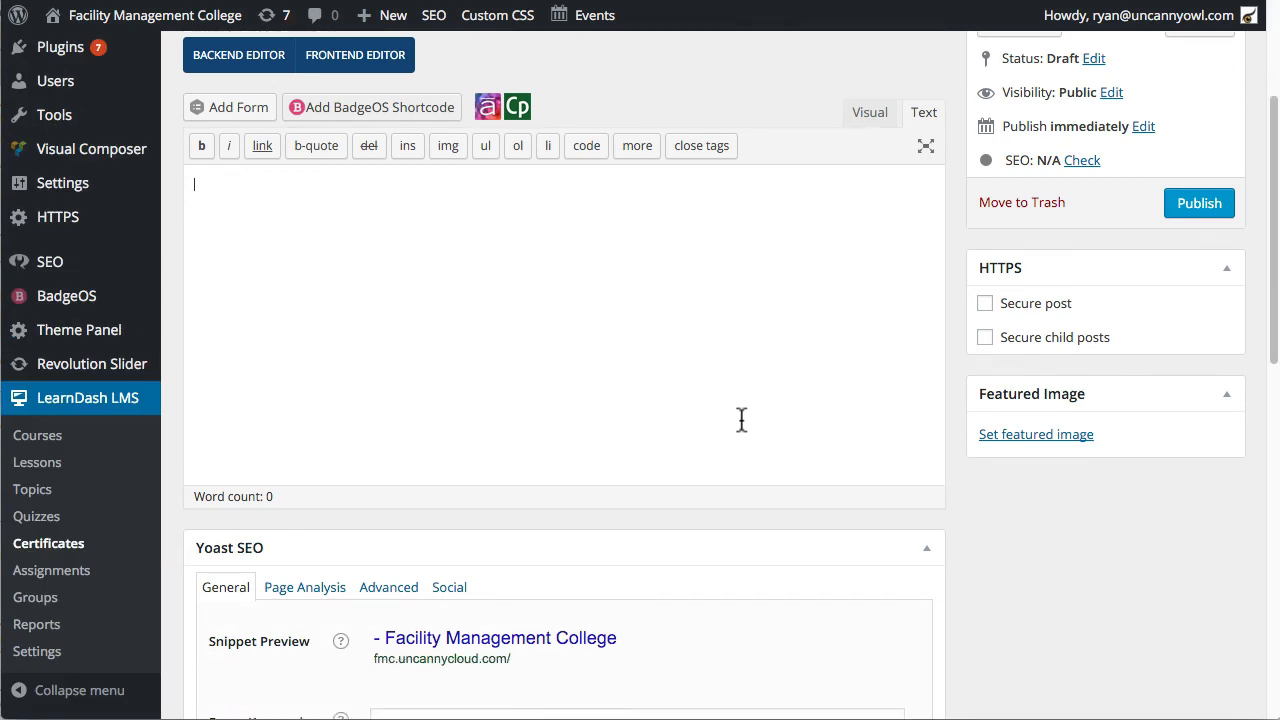
mouse_move(768, 413)
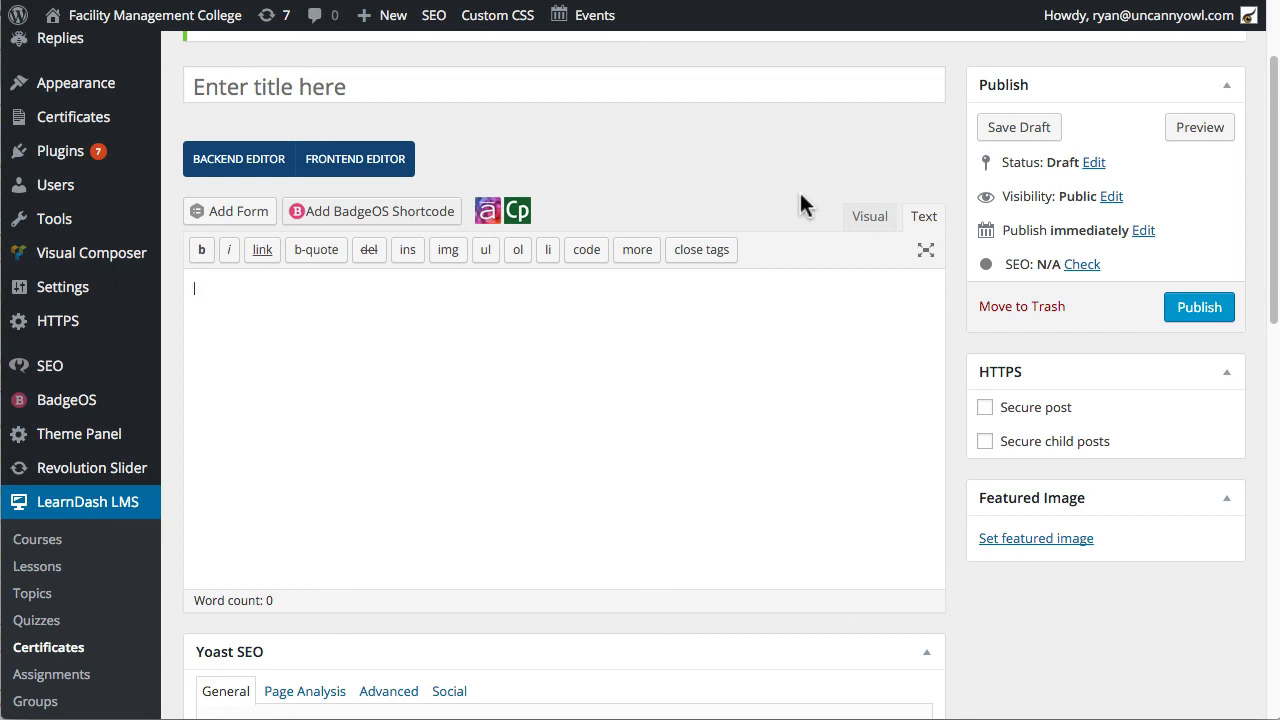
mouse_move(766, 100)
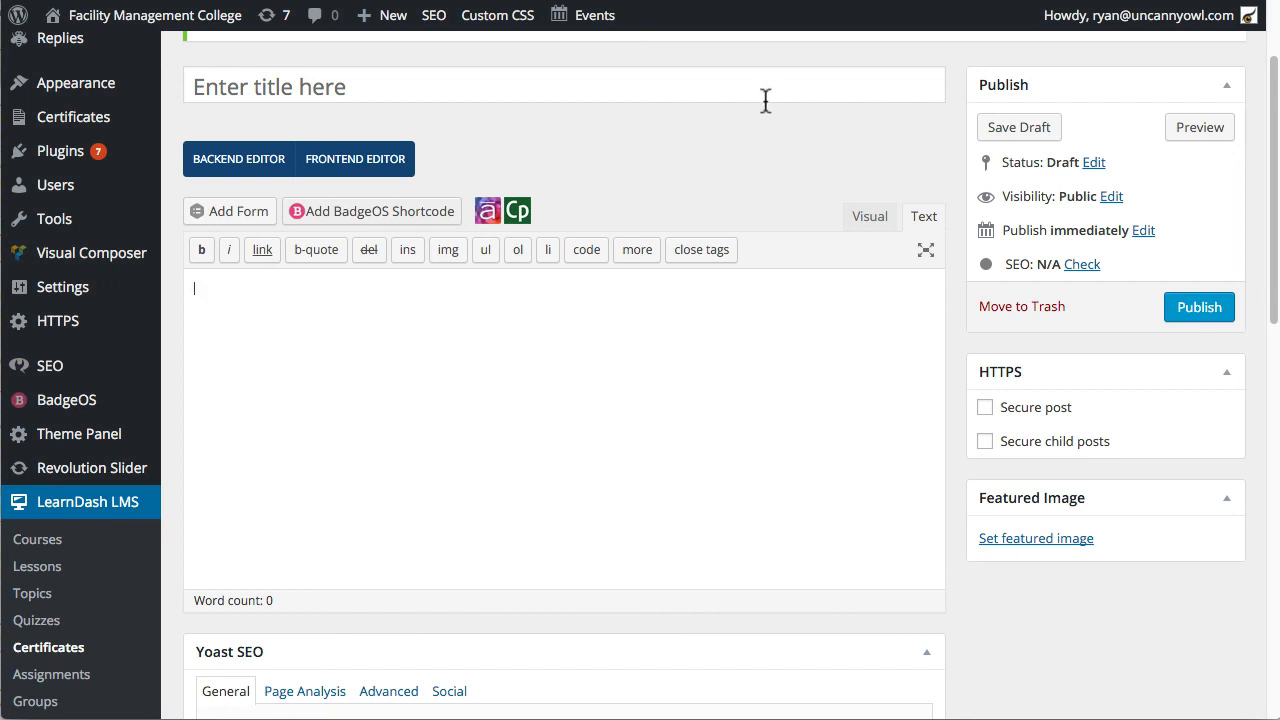
mouse_move(765, 100)
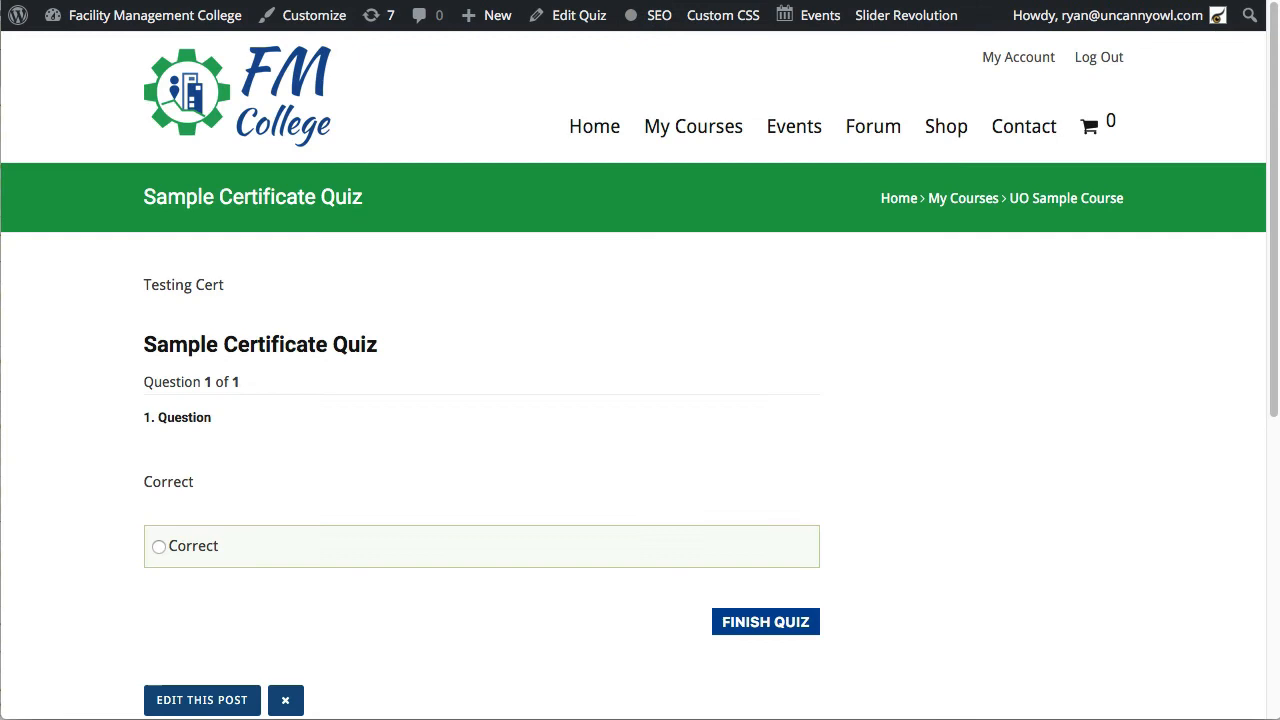
mouse_move(754, 453)
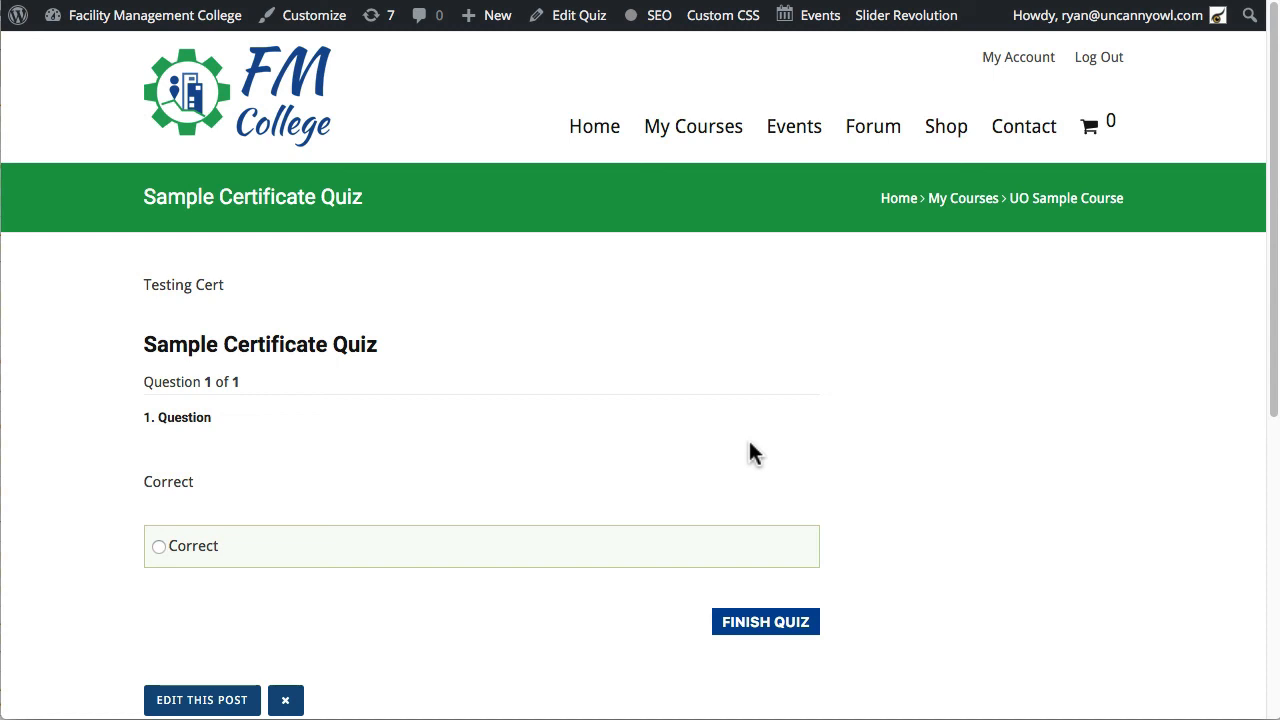
left_click(158, 546)
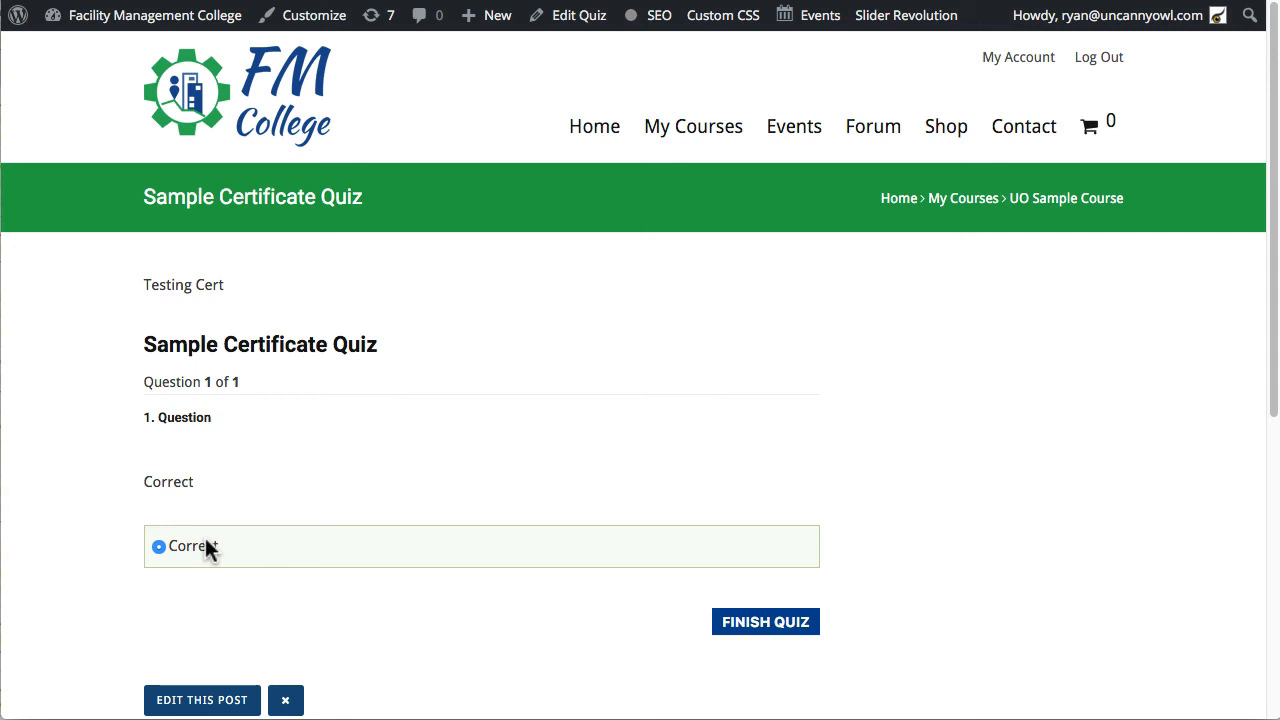
mouse_move(427, 447)
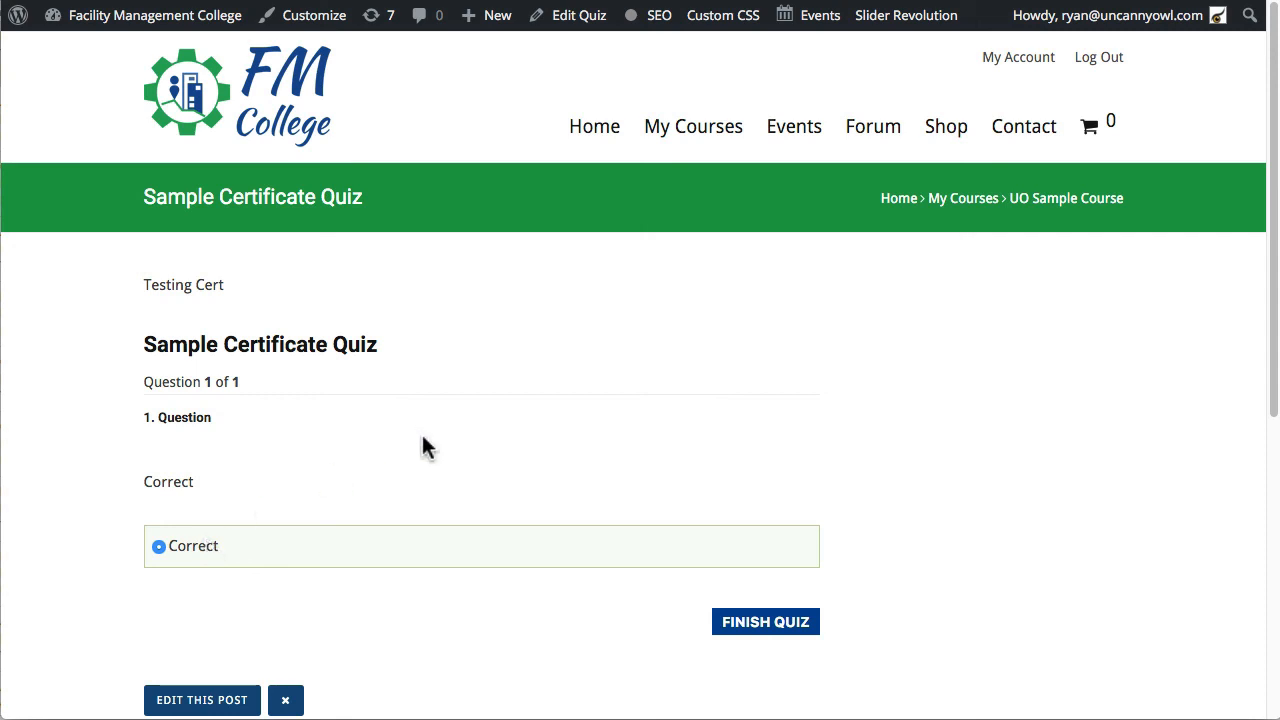
mouse_move(766, 621)
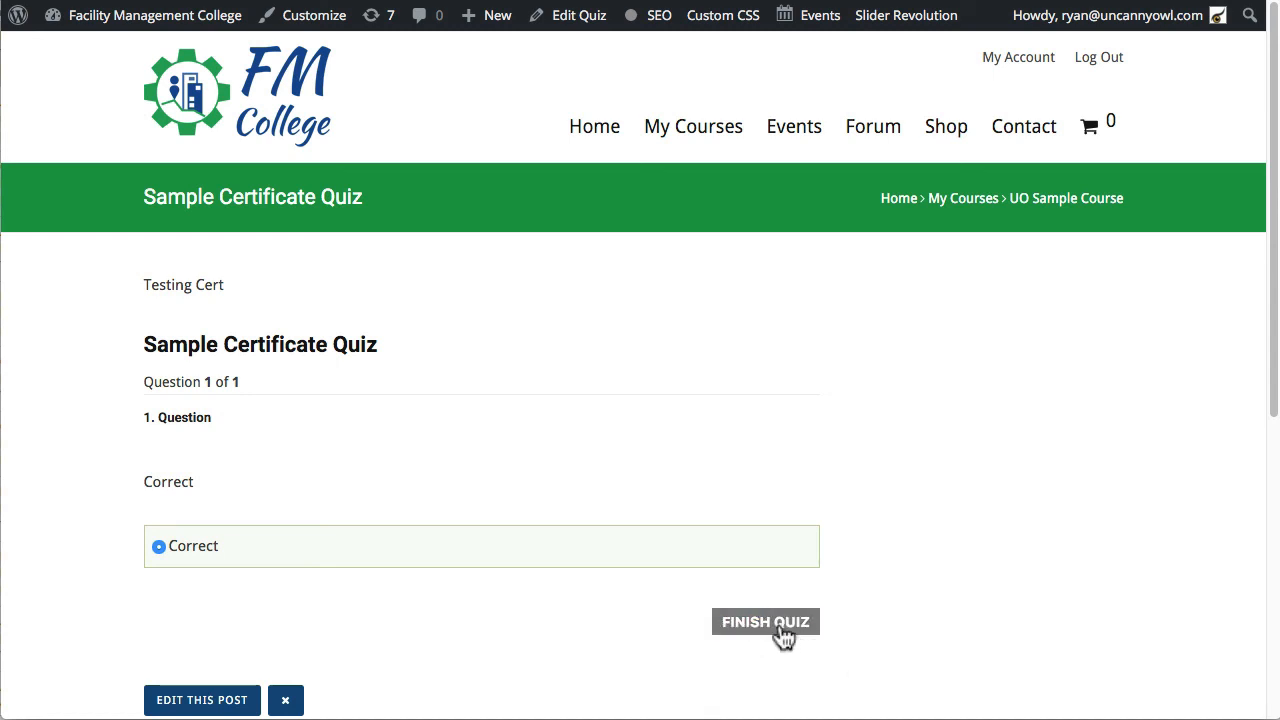
left_click(765, 621)
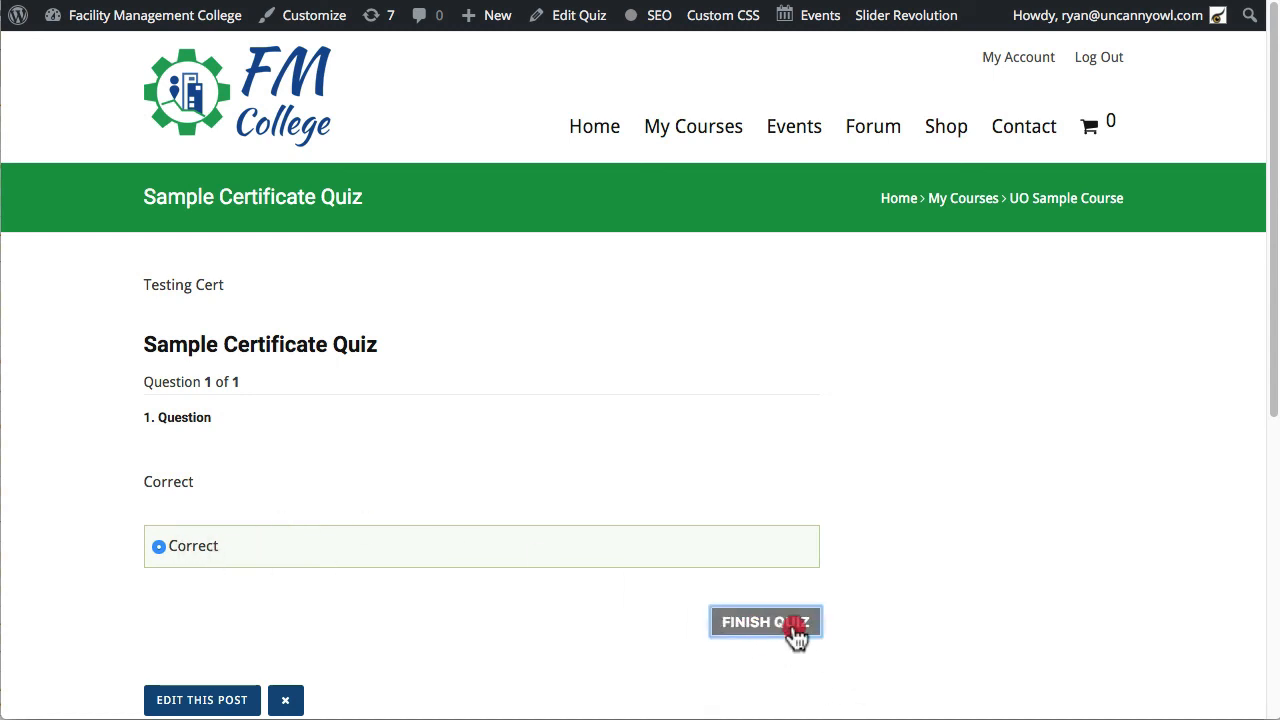
left_click(765, 622)
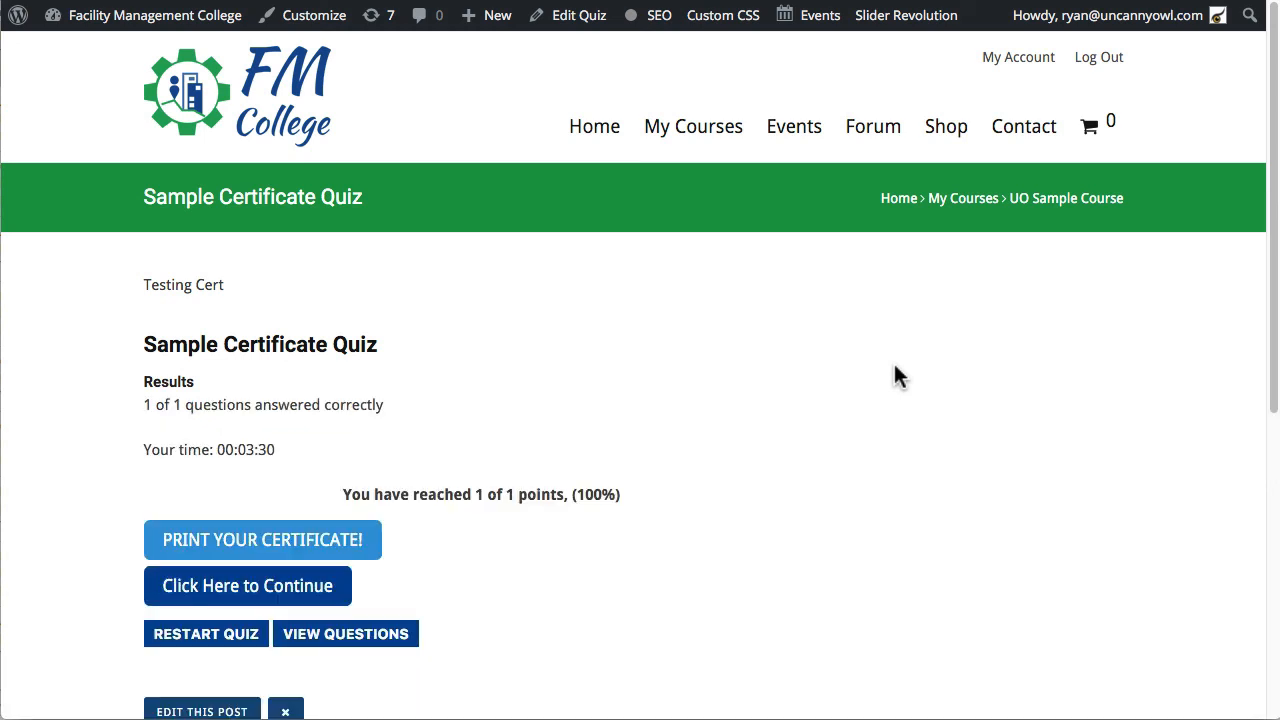
mouse_move(240, 420)
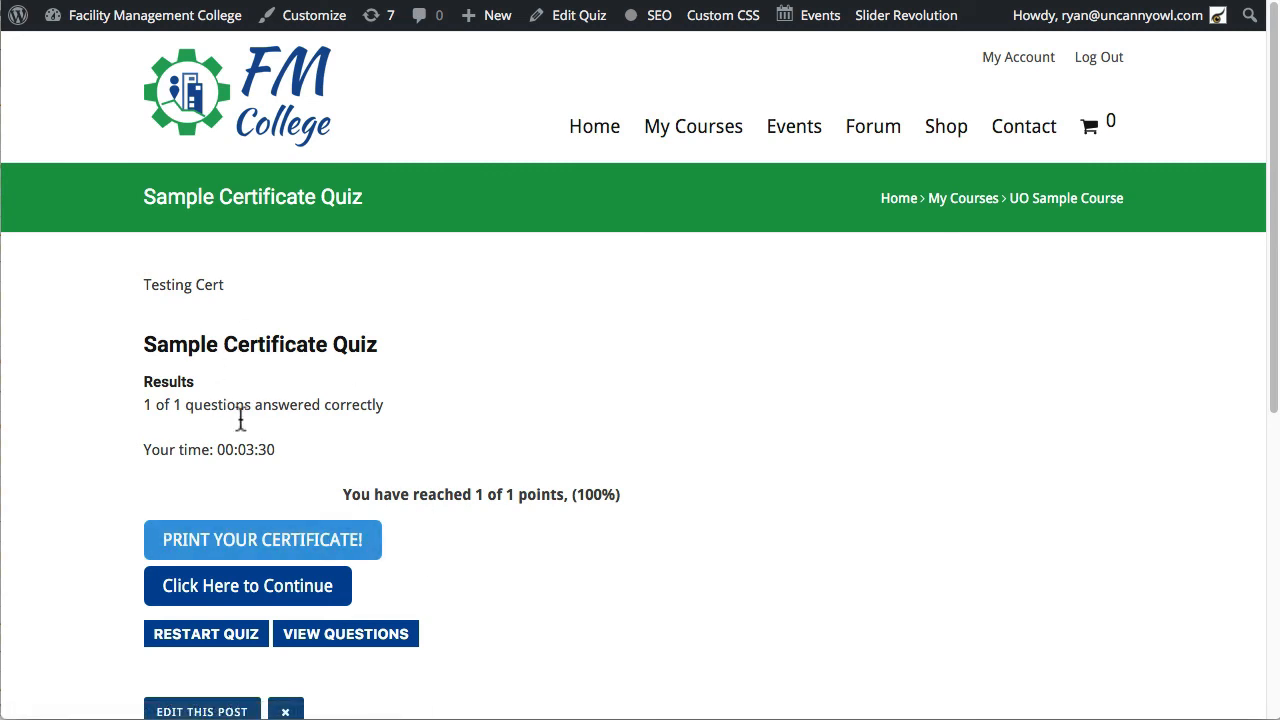
mouse_move(293, 453)
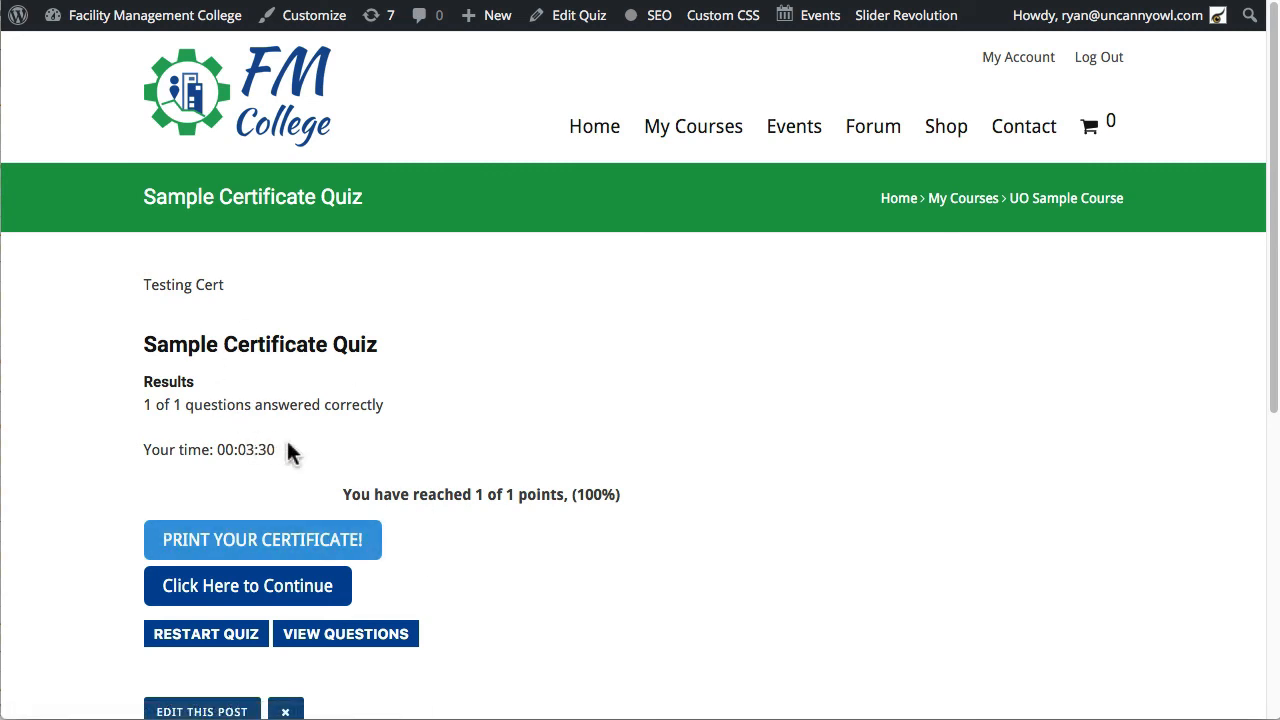
mouse_move(446, 503)
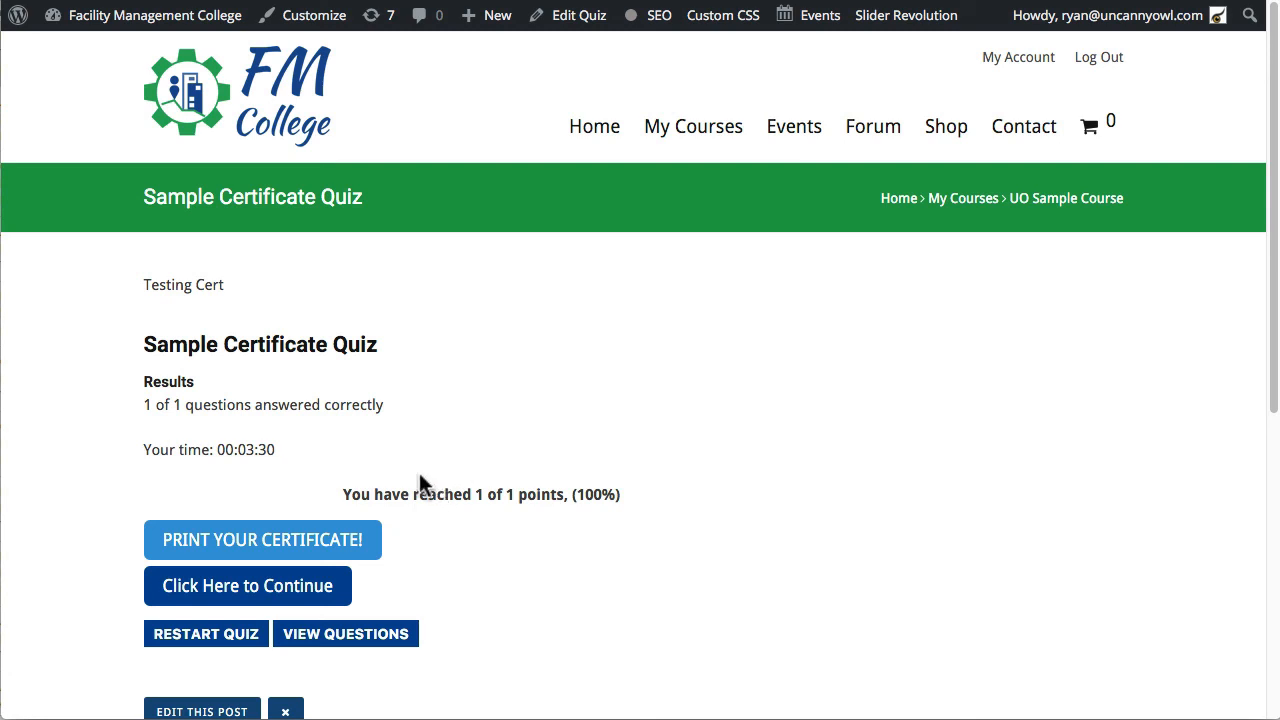
mouse_move(560, 460)
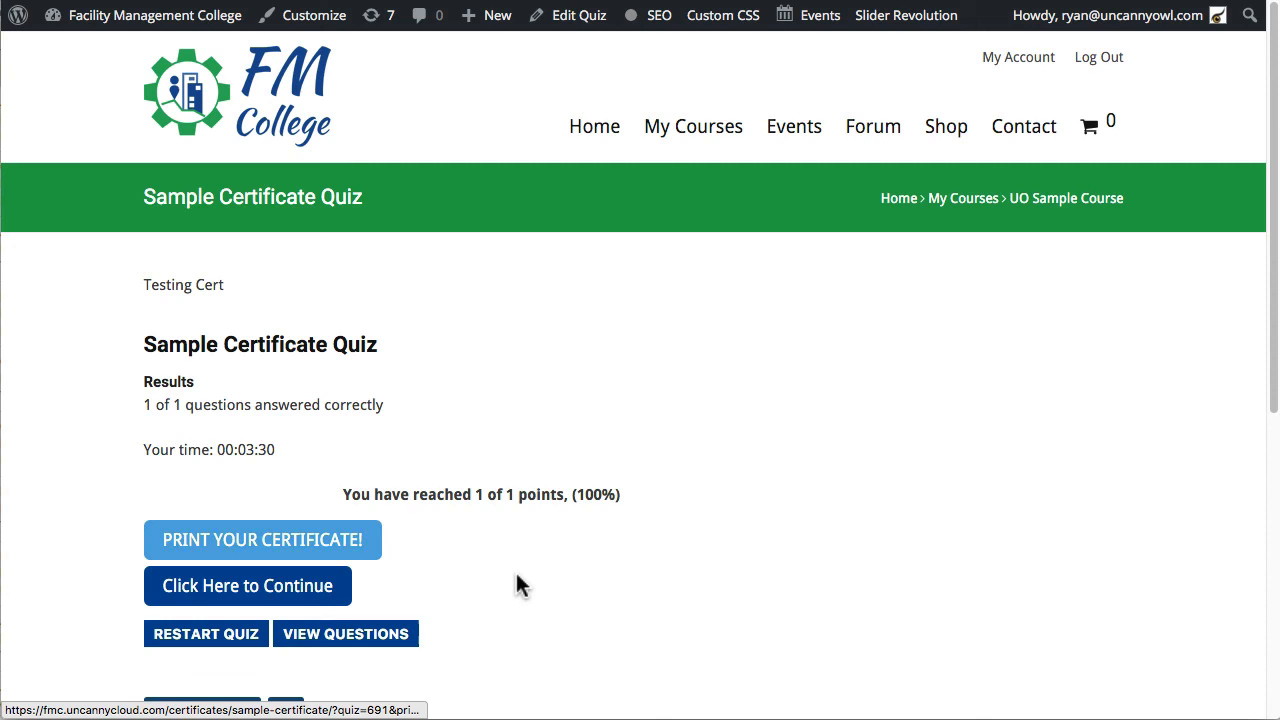
Open the printable certificate PDF for the Sample Certificate Quiz, crediting 1.5 CEUs
left_click(262, 539)
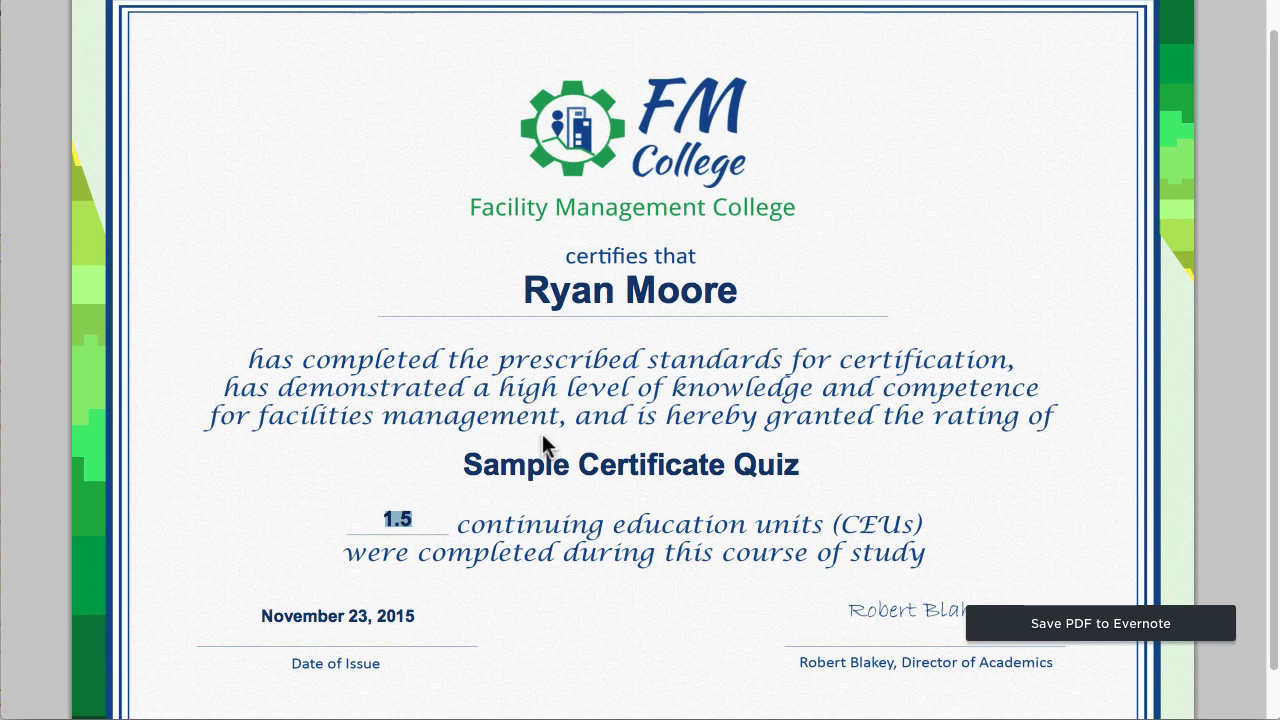
mouse_move(570, 540)
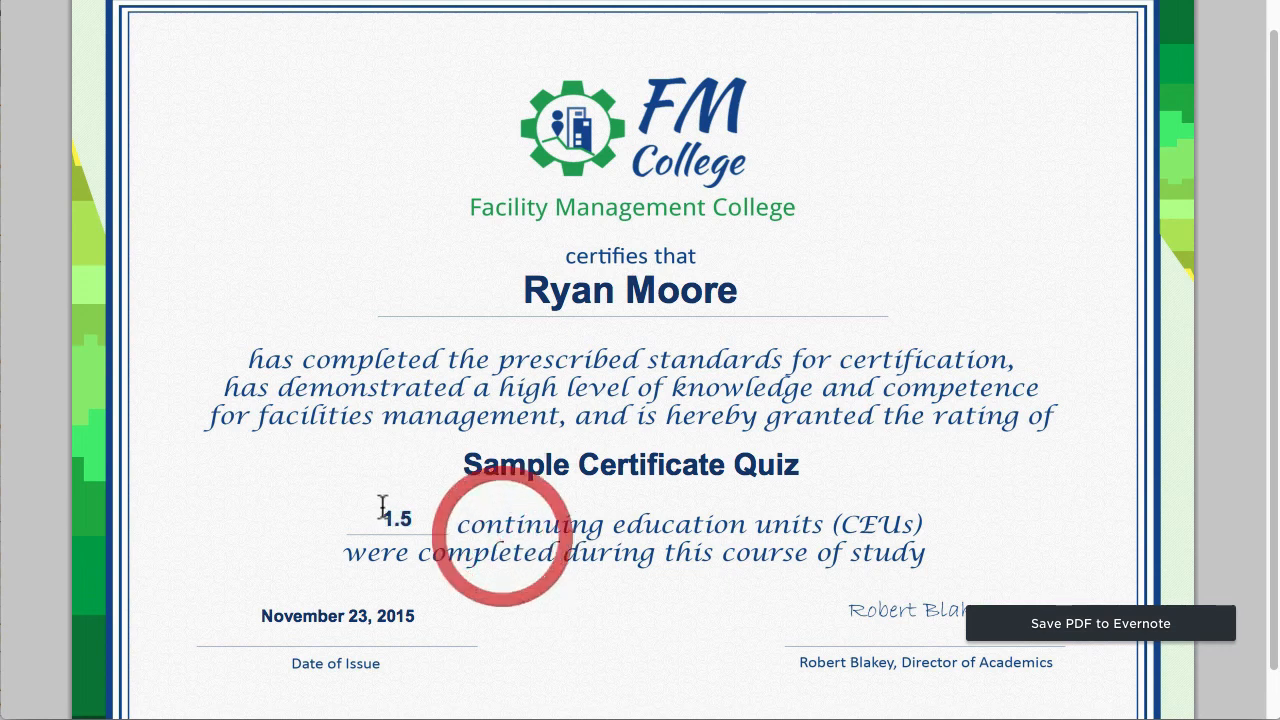
double_click(580, 290)
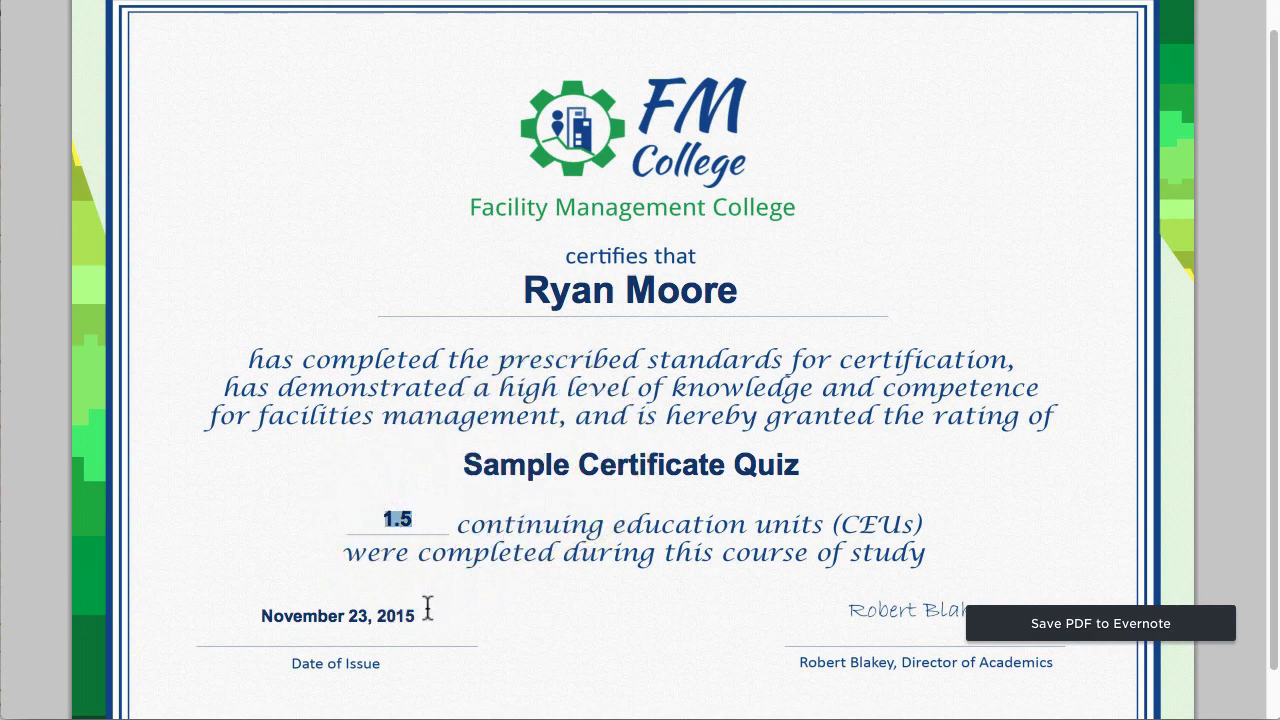
double_click(338, 616)
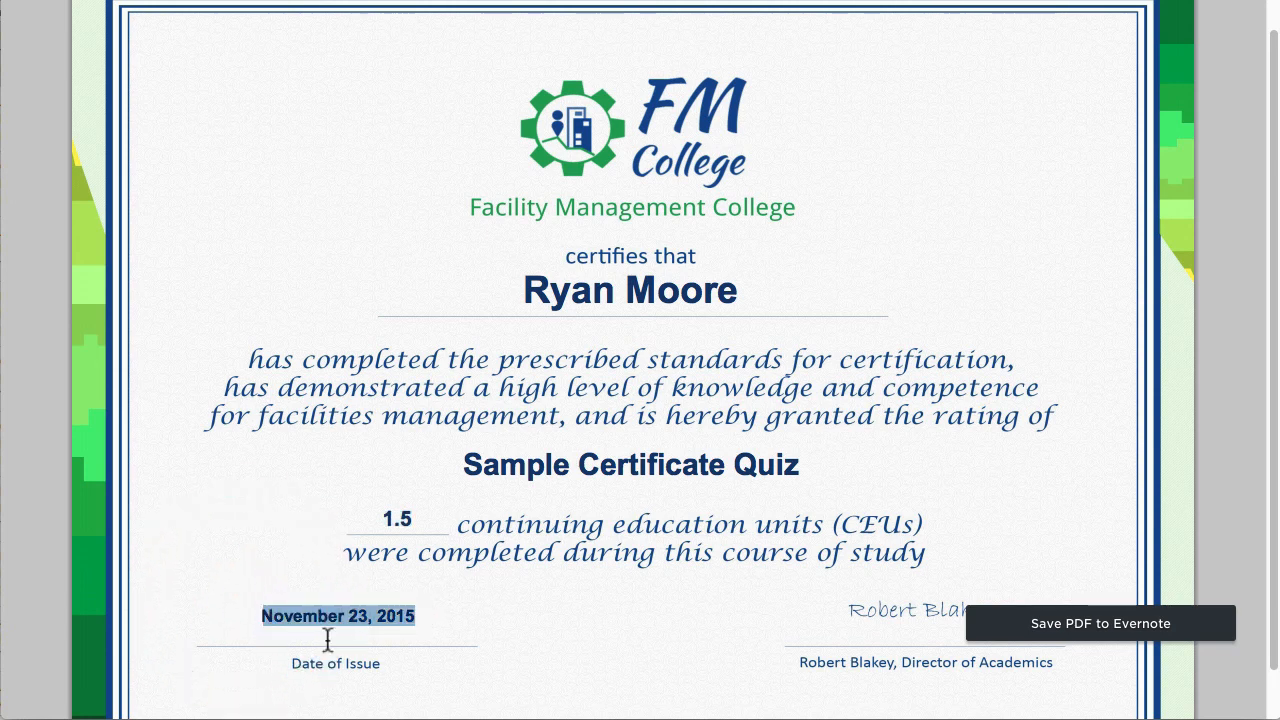
mouse_move(447, 630)
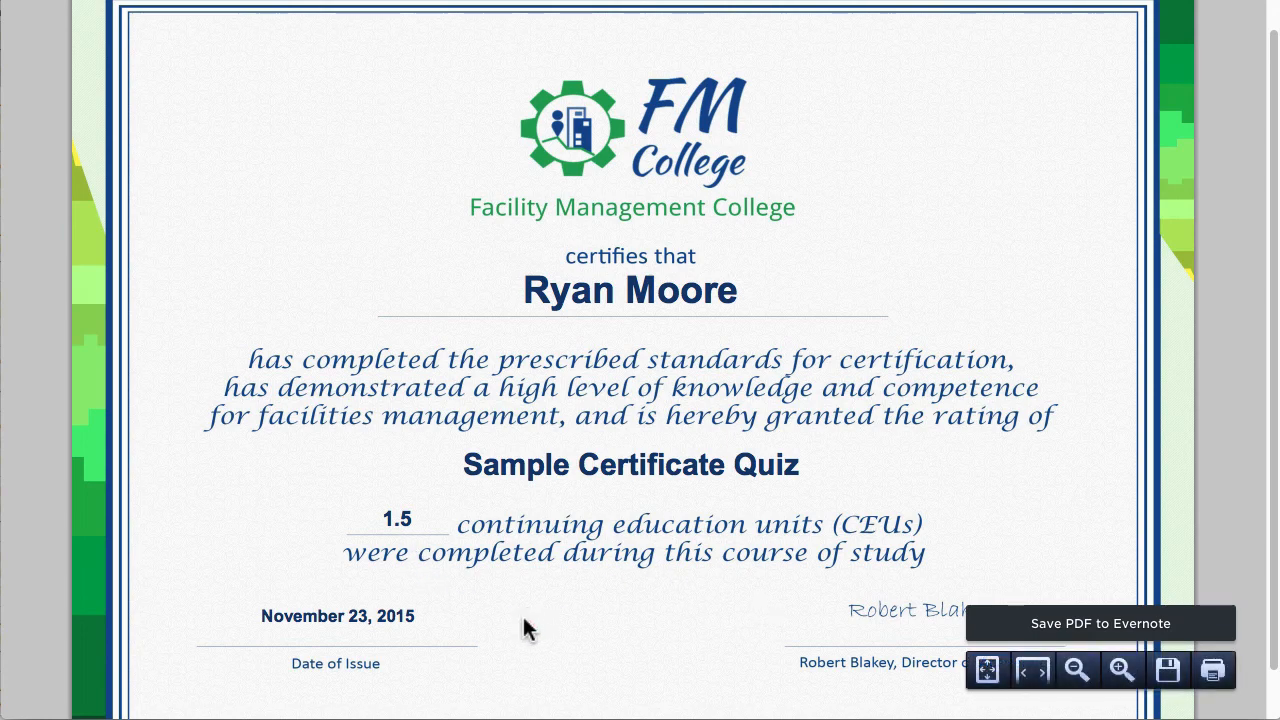
mouse_move(628, 567)
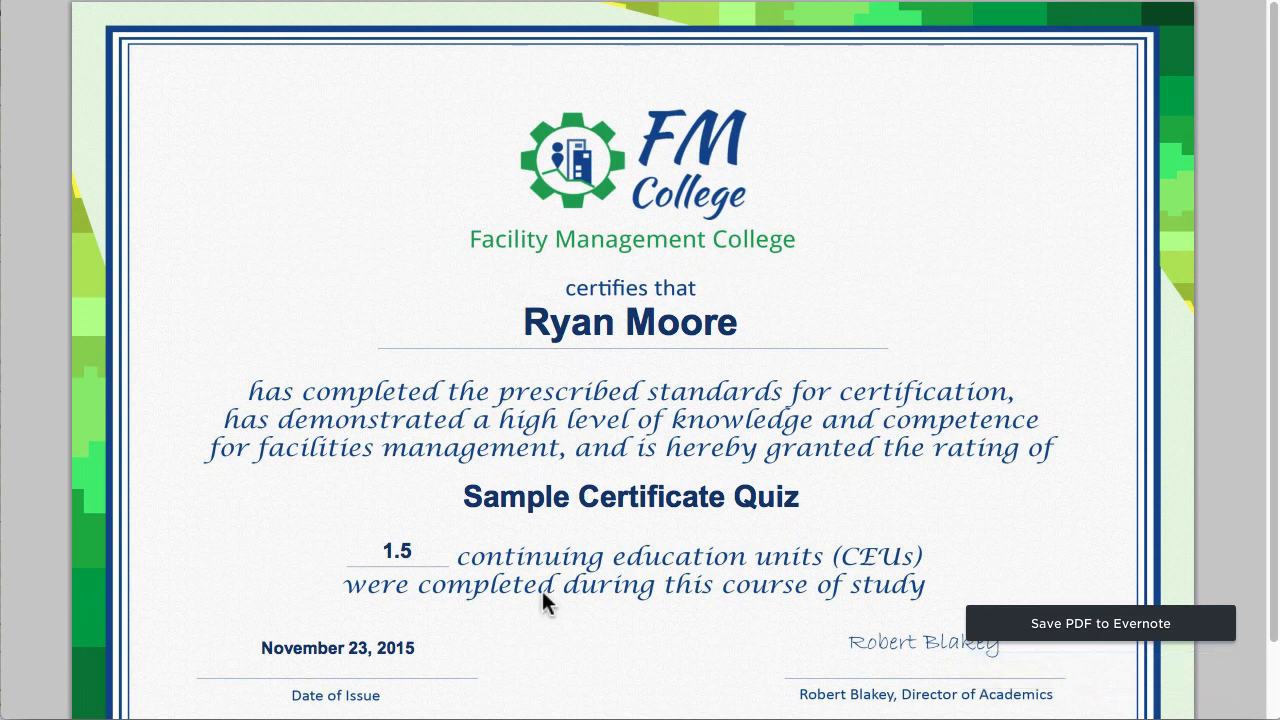
mouse_move(730, 400)
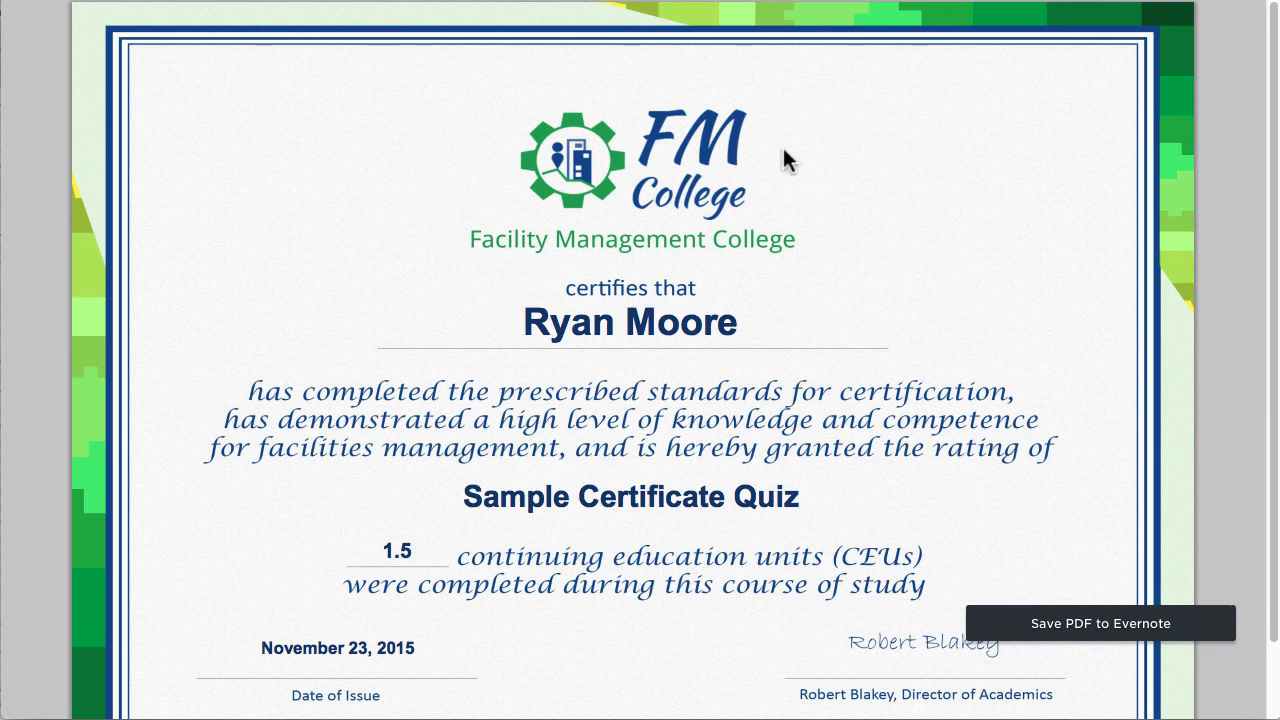
mouse_move(1147, 78)
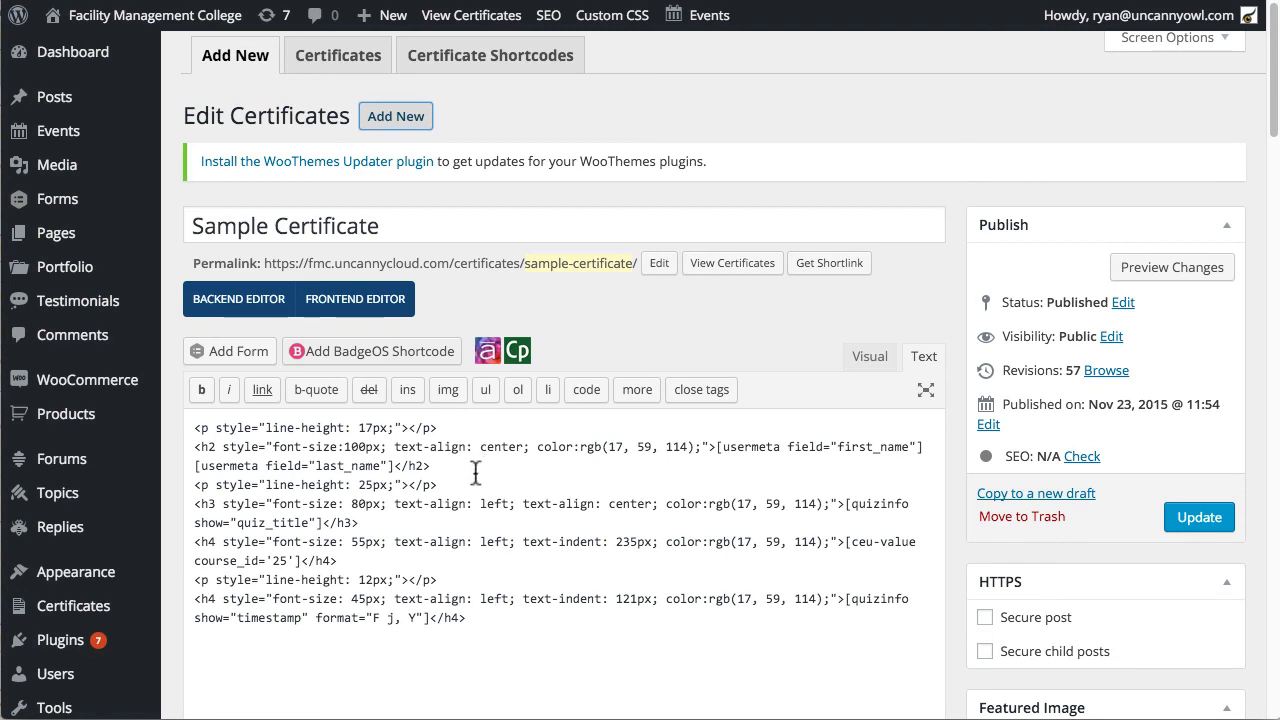
mouse_move(454, 426)
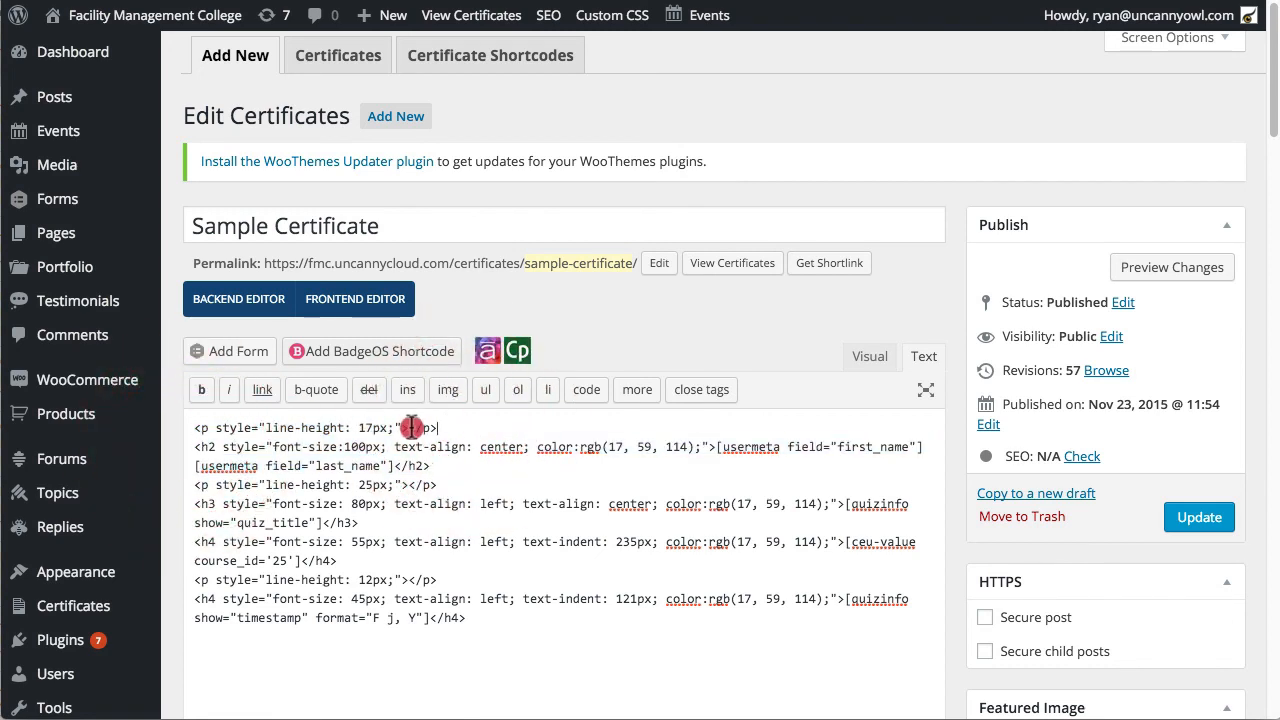
Show the Sample Certificate HTML in the Text editor and select the first spacer paragraph line
triple_click(314, 428)
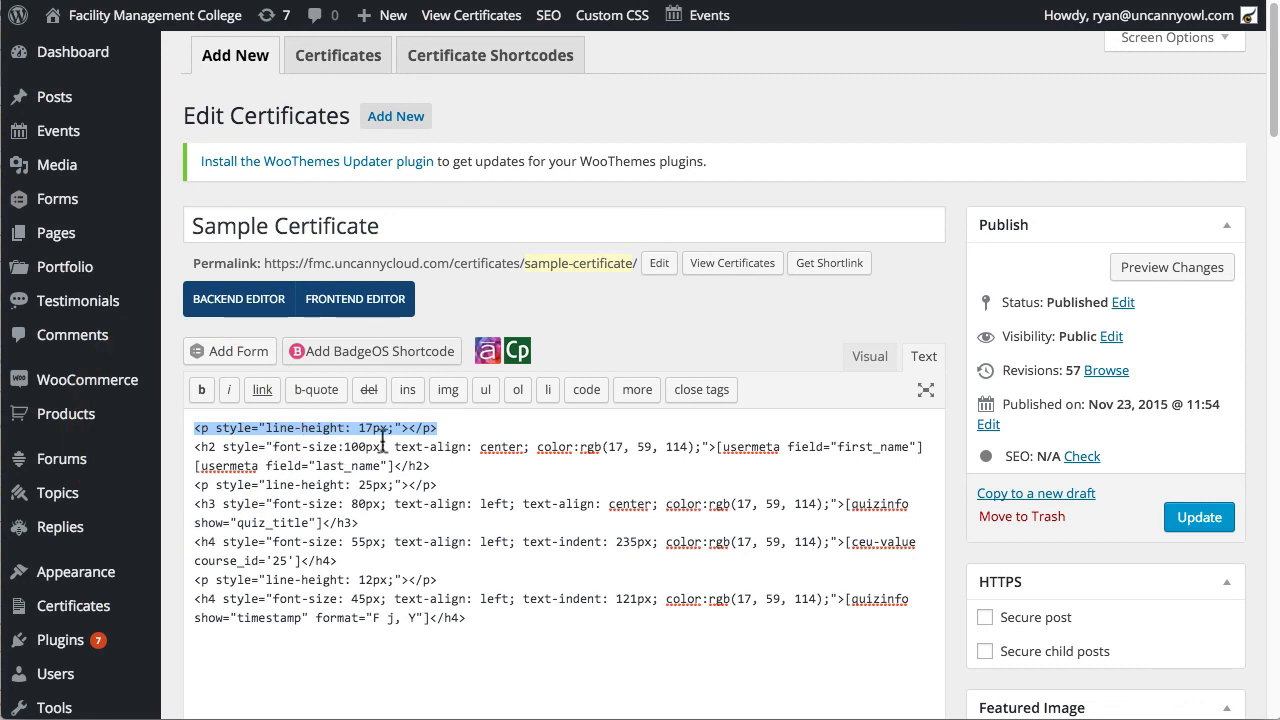
left_click(440, 428)
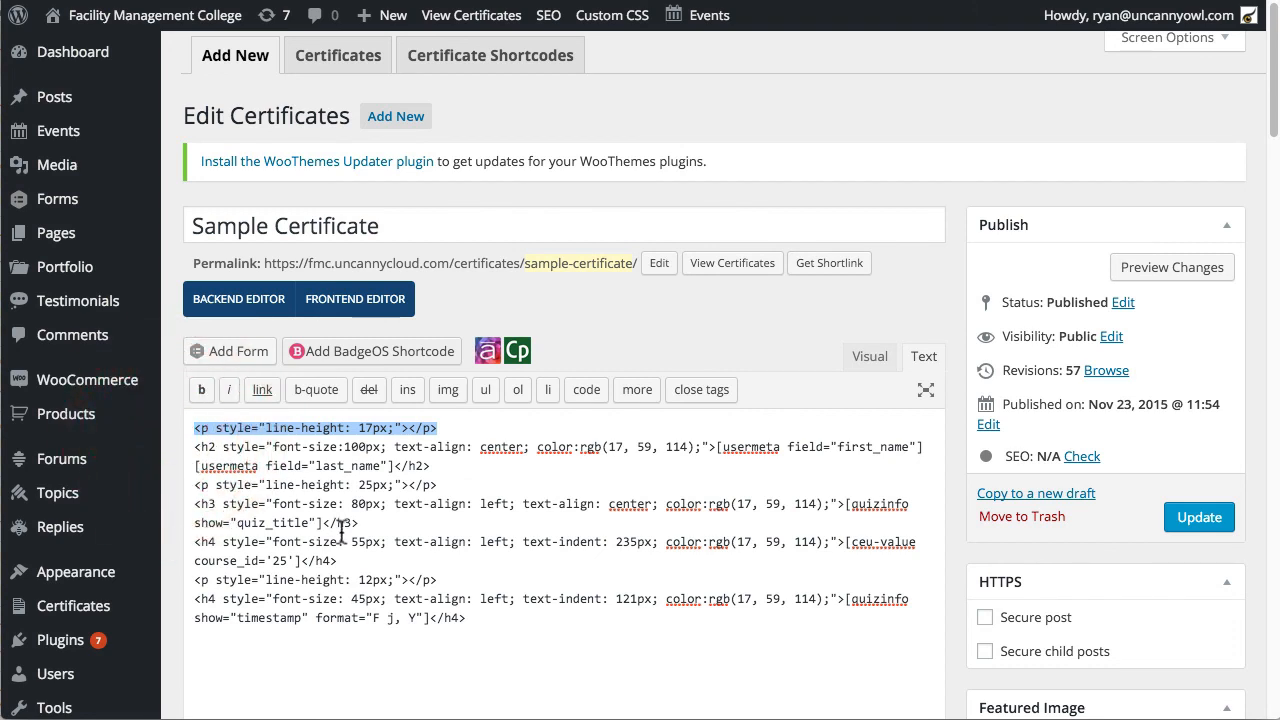
mouse_move(456, 452)
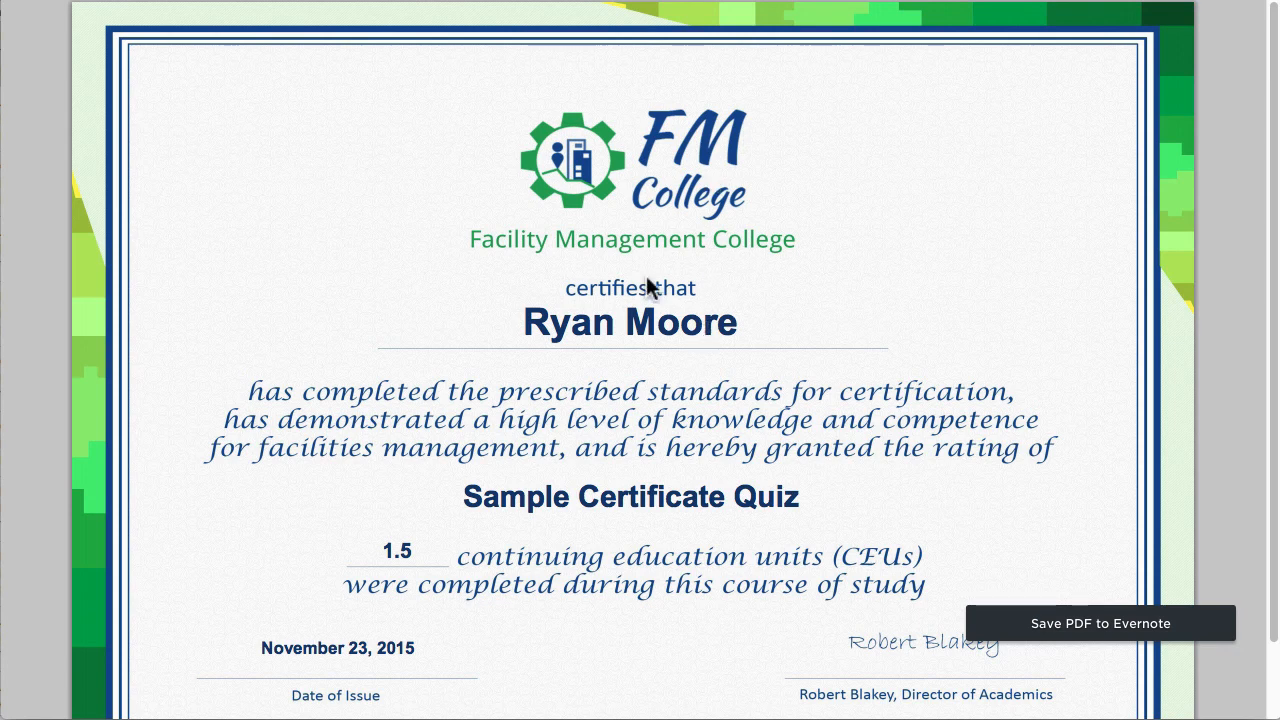
mouse_move(628, 258)
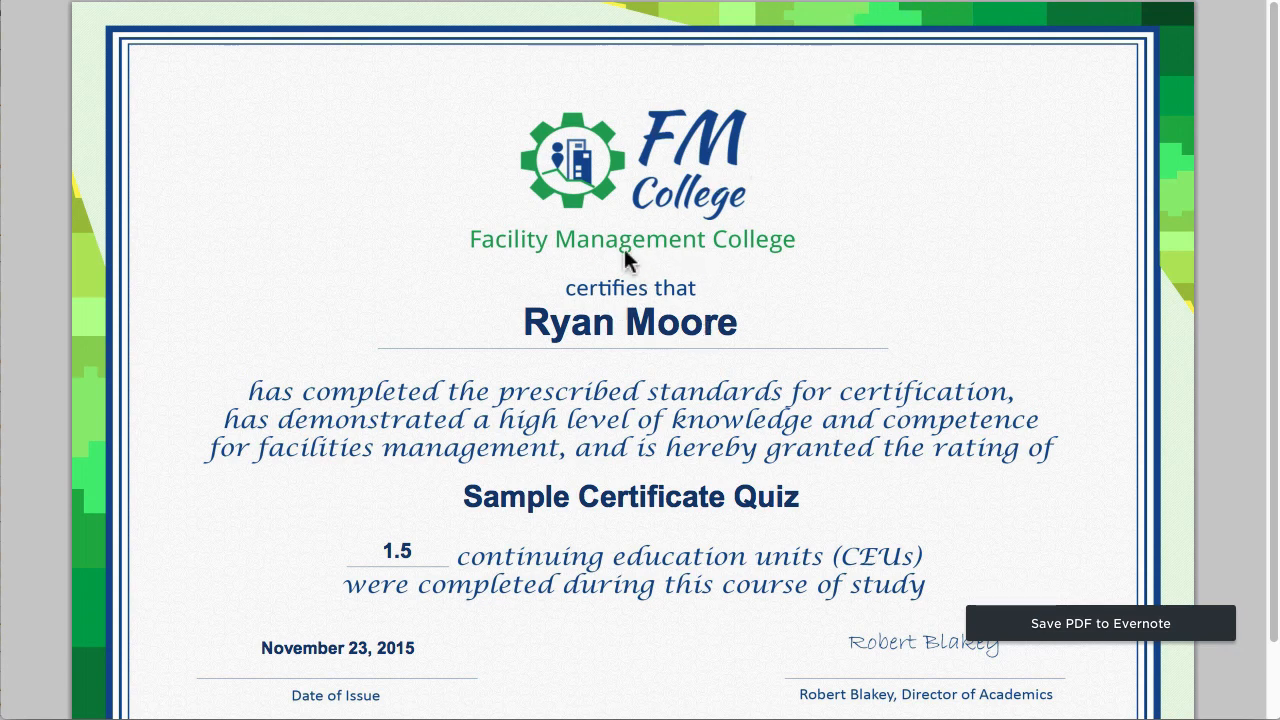
mouse_move(628, 262)
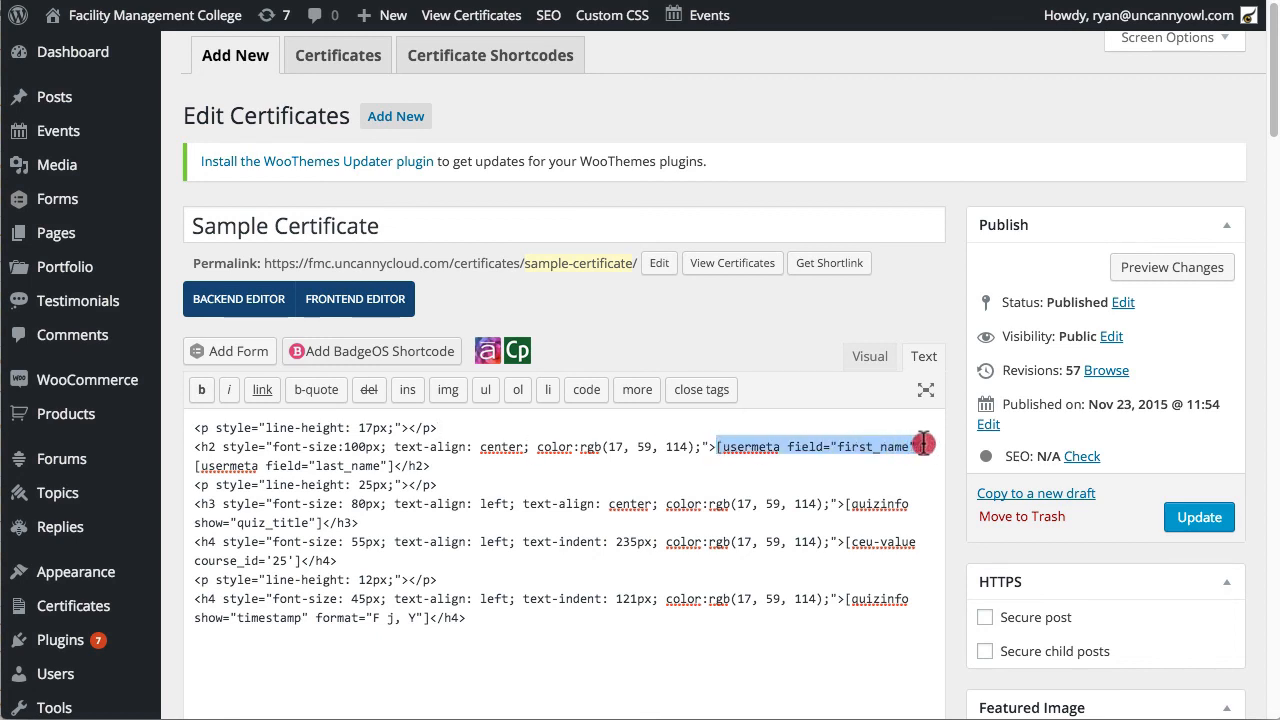
mouse_move(253, 455)
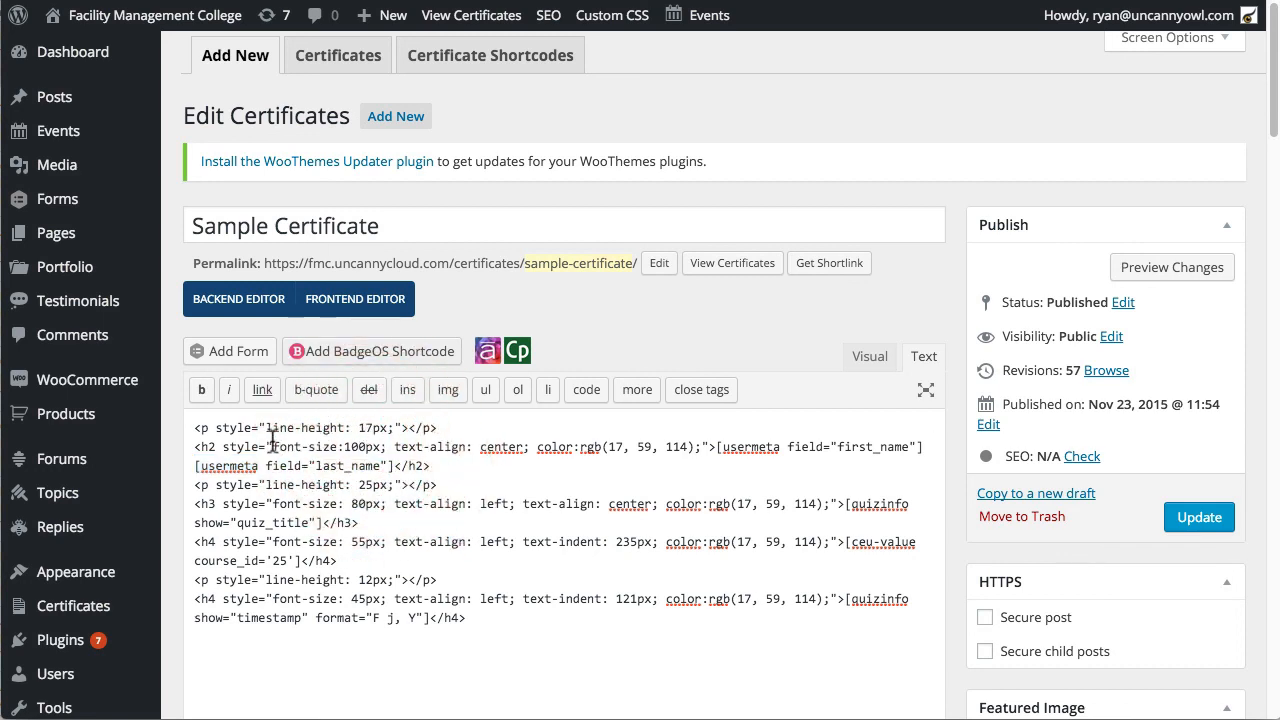
mouse_move(228, 447)
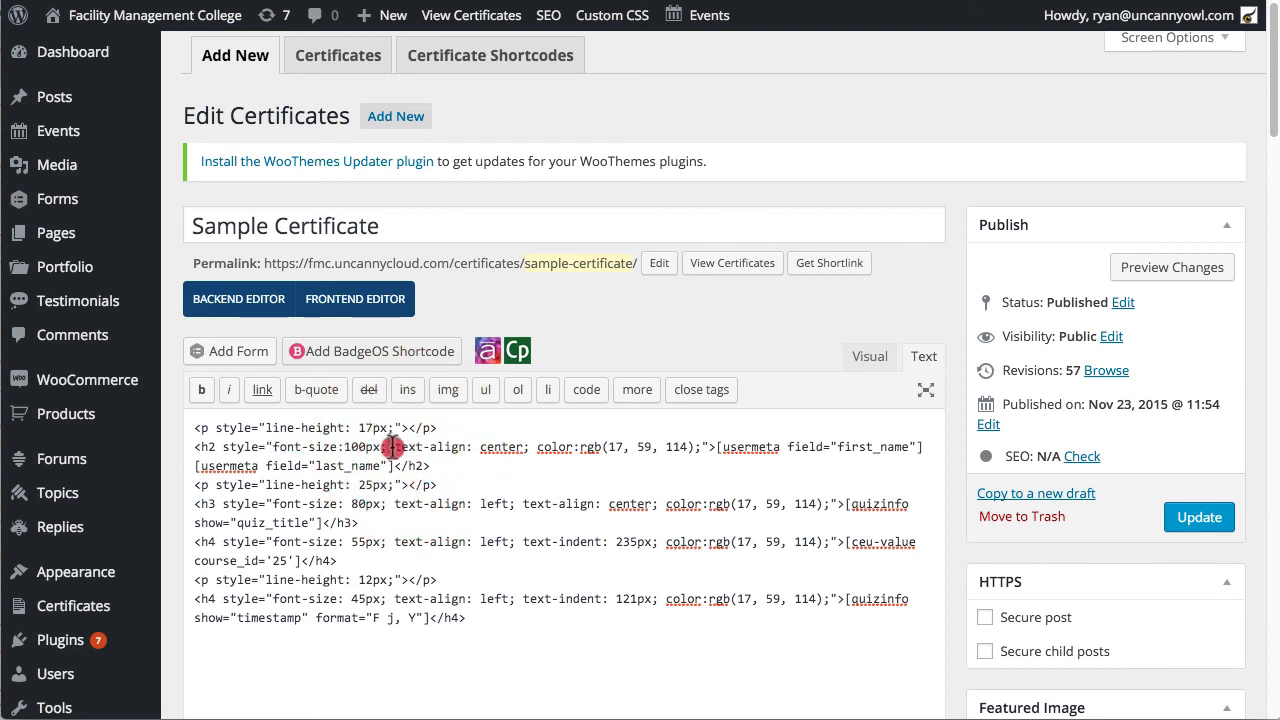
double_click(563, 447)
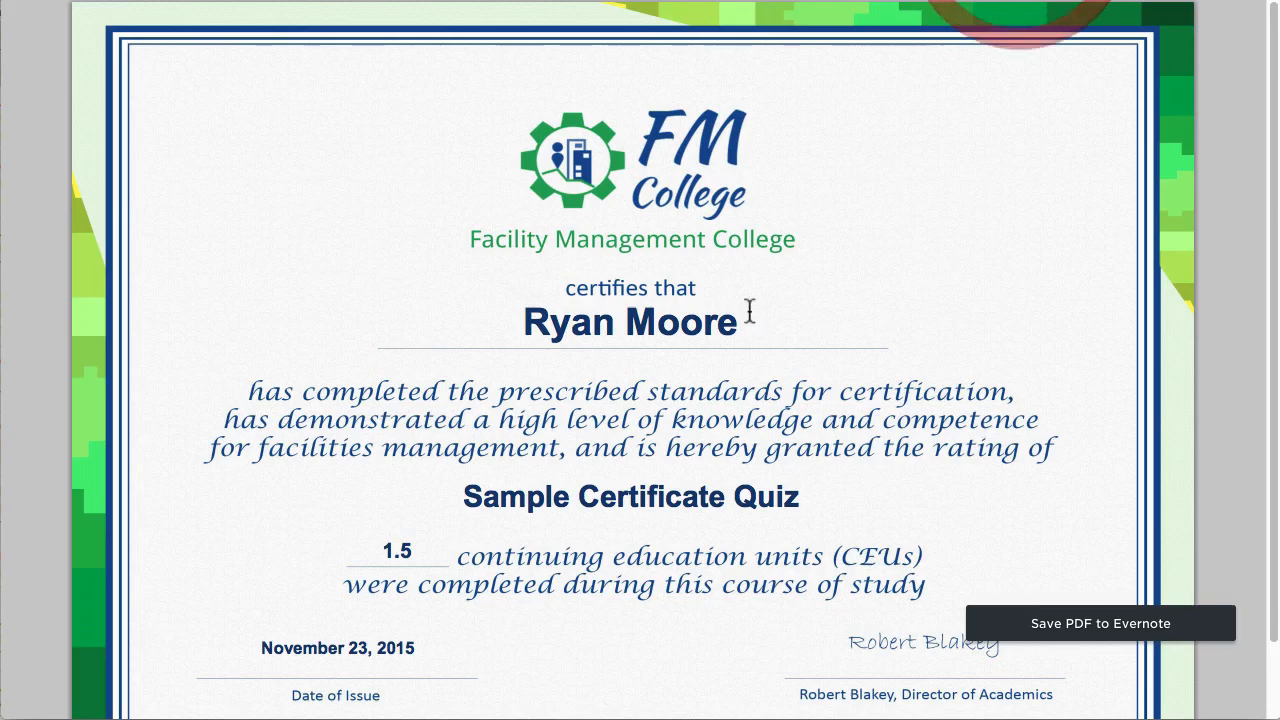
mouse_move(845, 470)
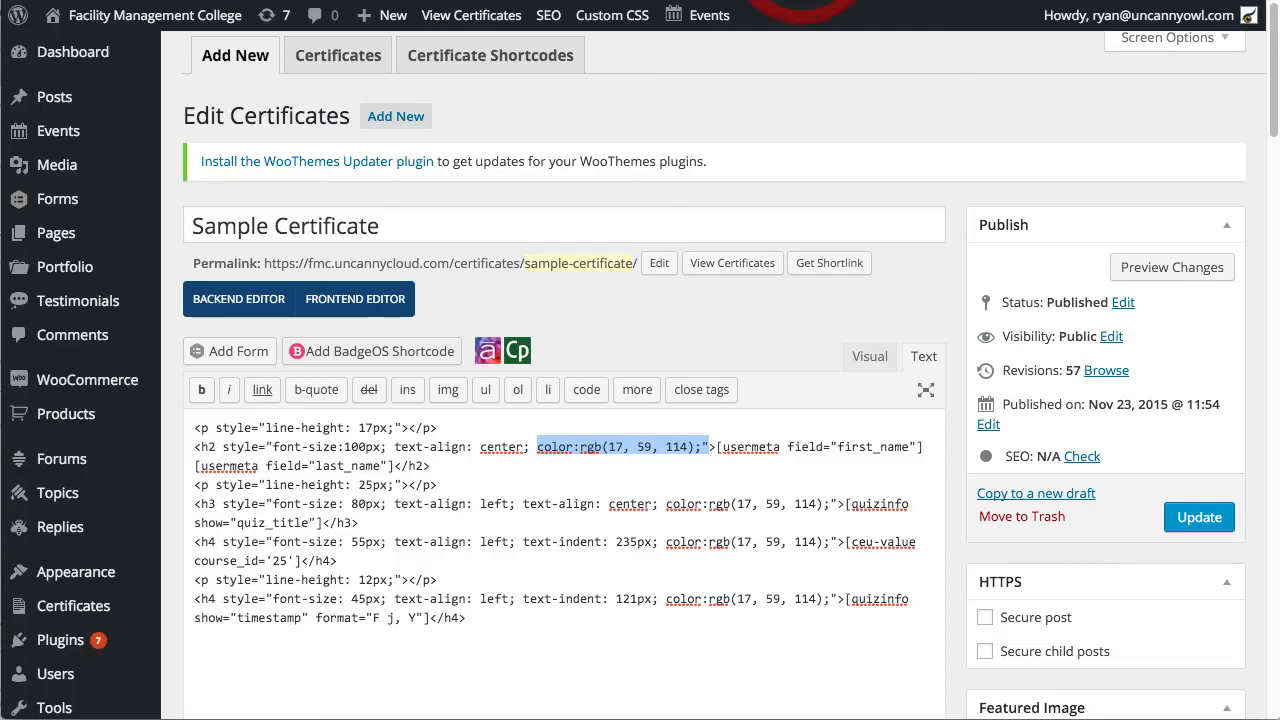
mouse_move(446, 480)
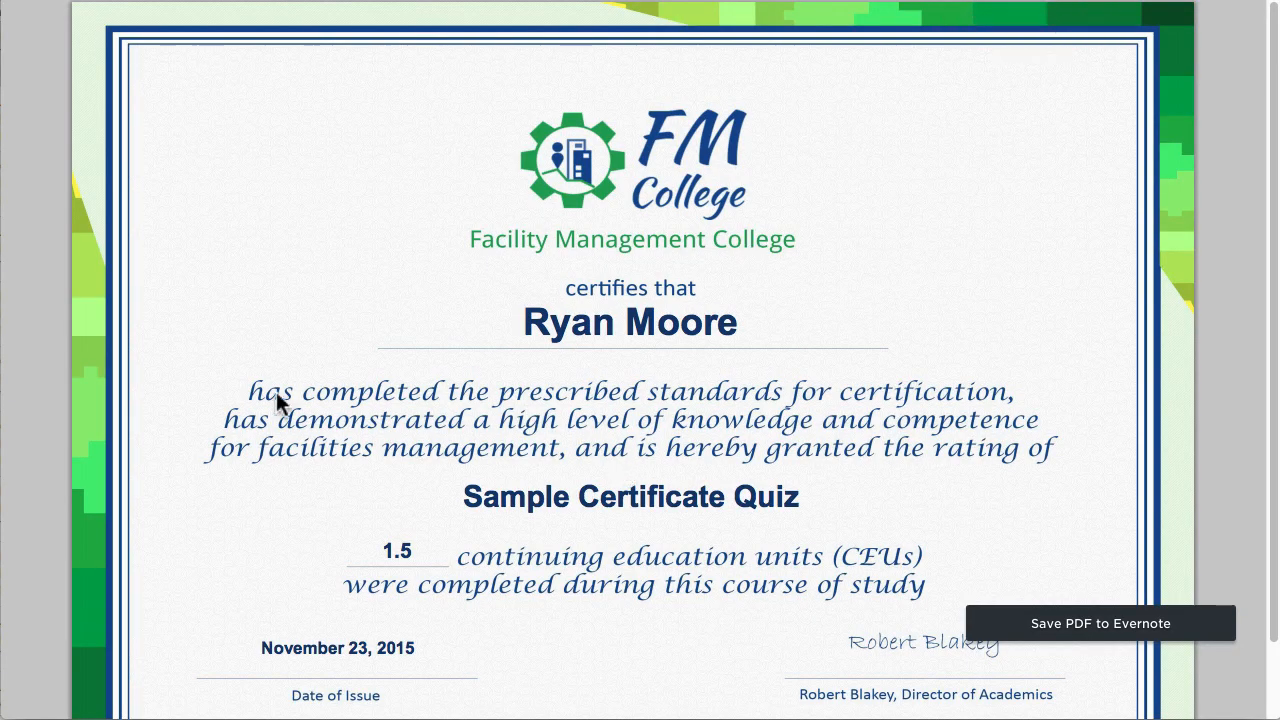
Return from the certificate PDF to the Sample Certificate's HTML code
left_click(322, 408)
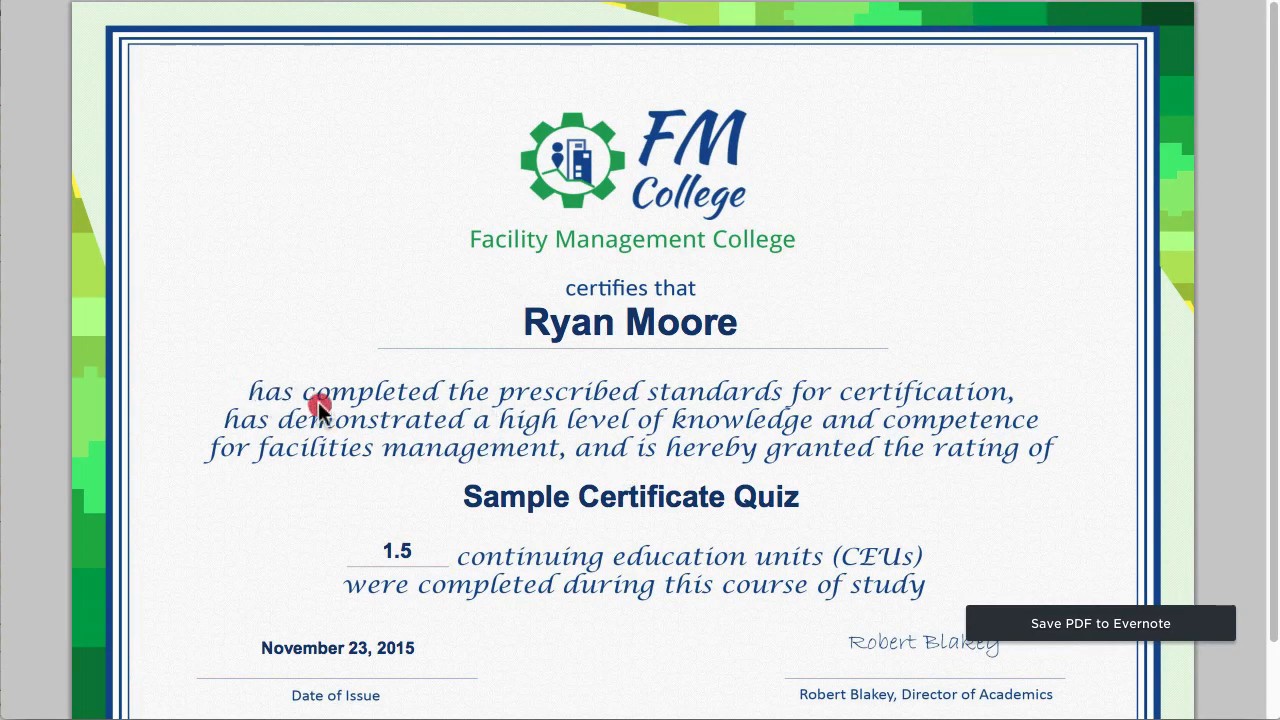
mouse_move(868, 425)
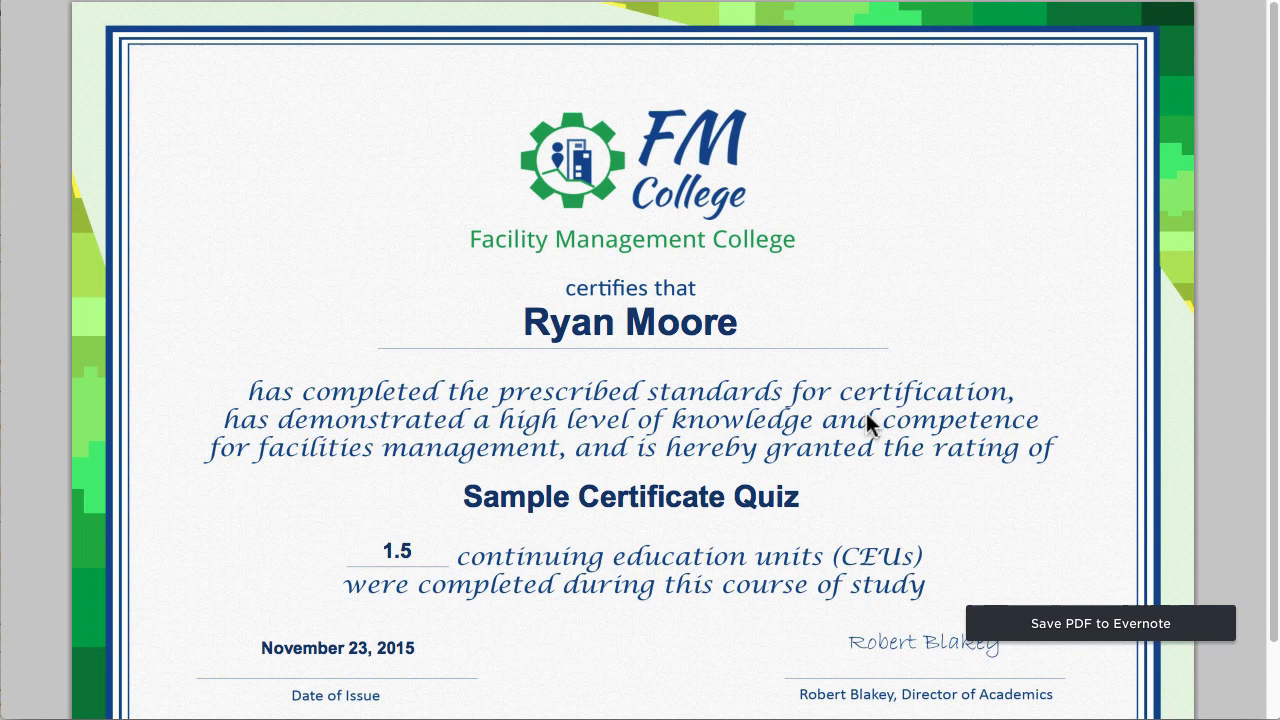
mouse_move(485, 510)
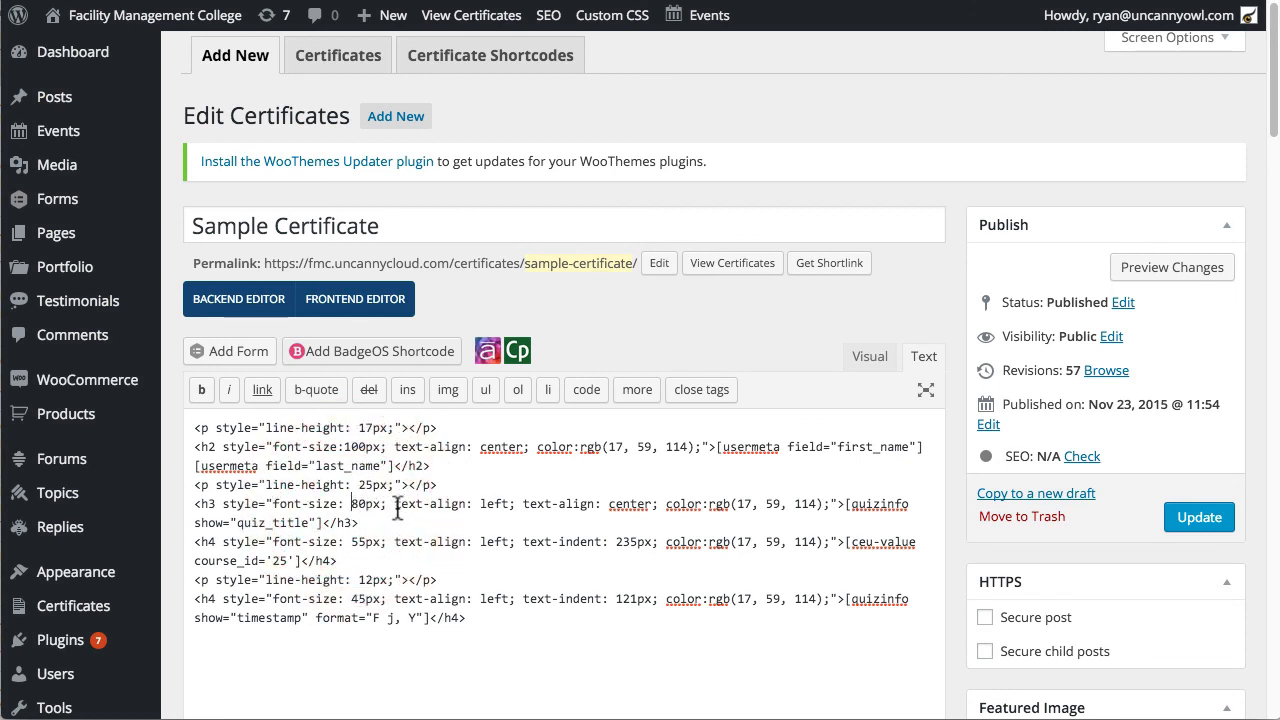
mouse_move(525, 502)
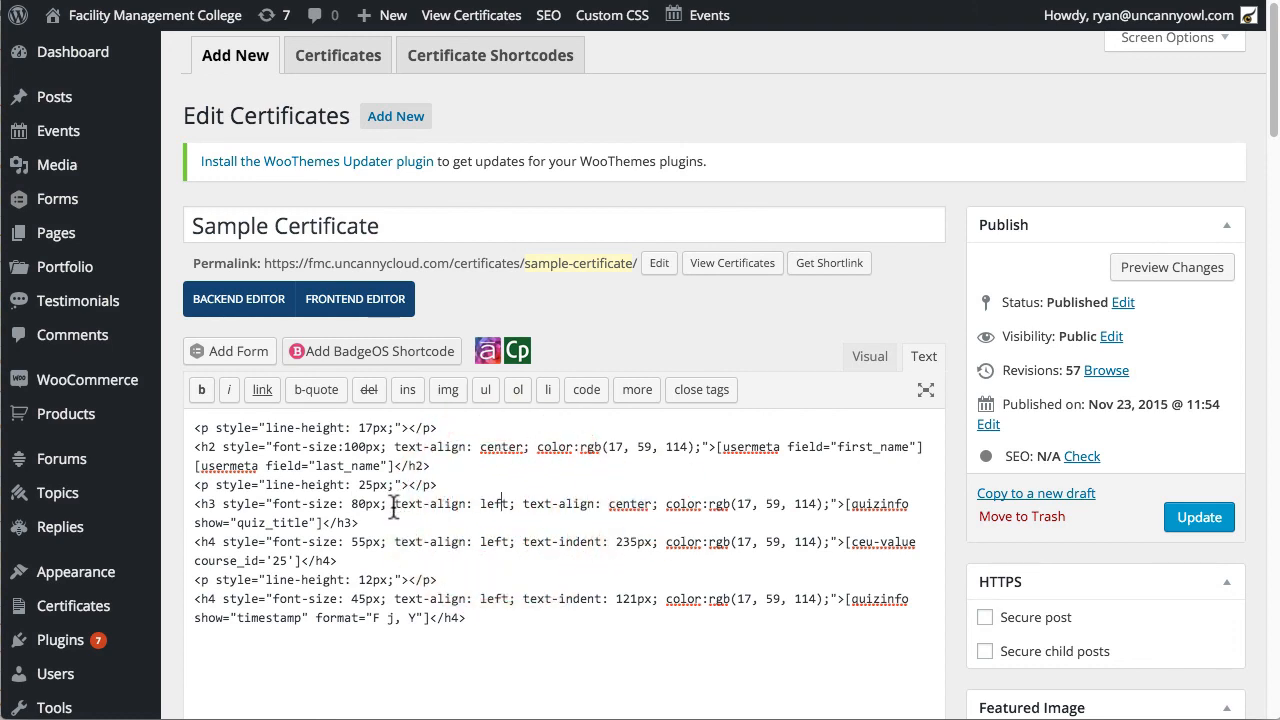
Delete 'text-align: left;' from the quiz title h3, then select the quizinfo shortcode and CEU line
double_click(455, 504)
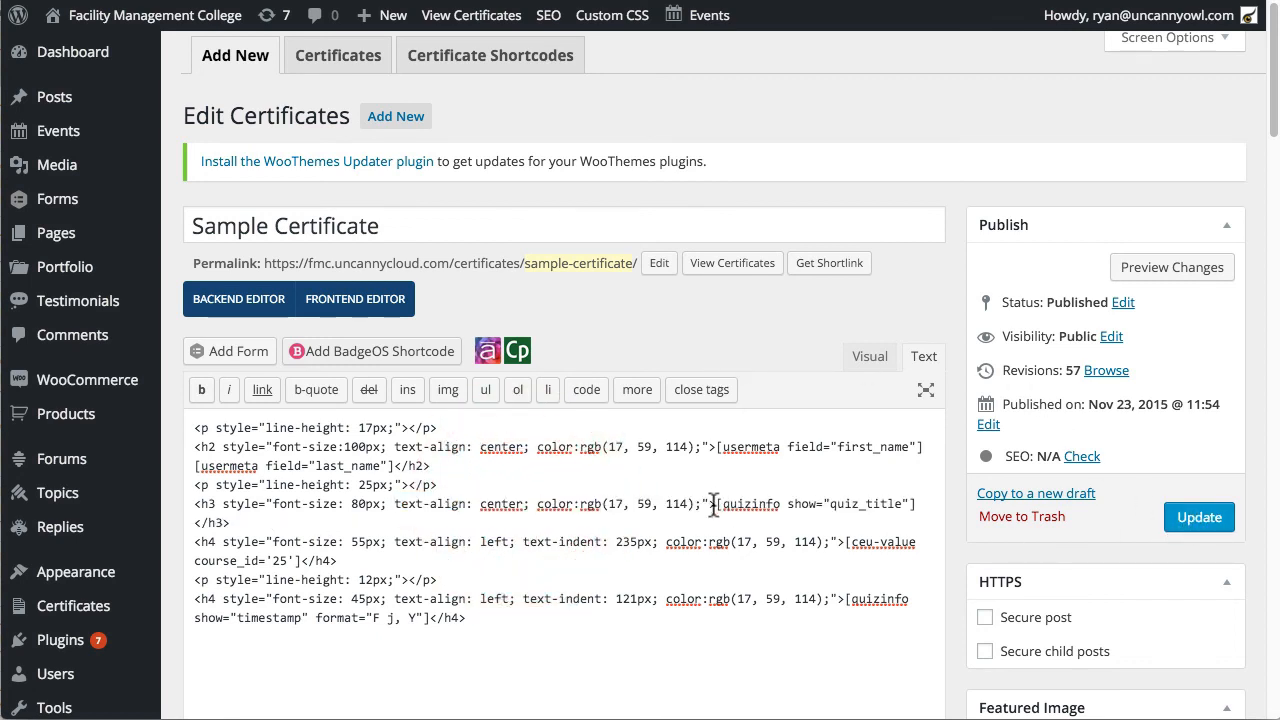
double_click(812, 503)
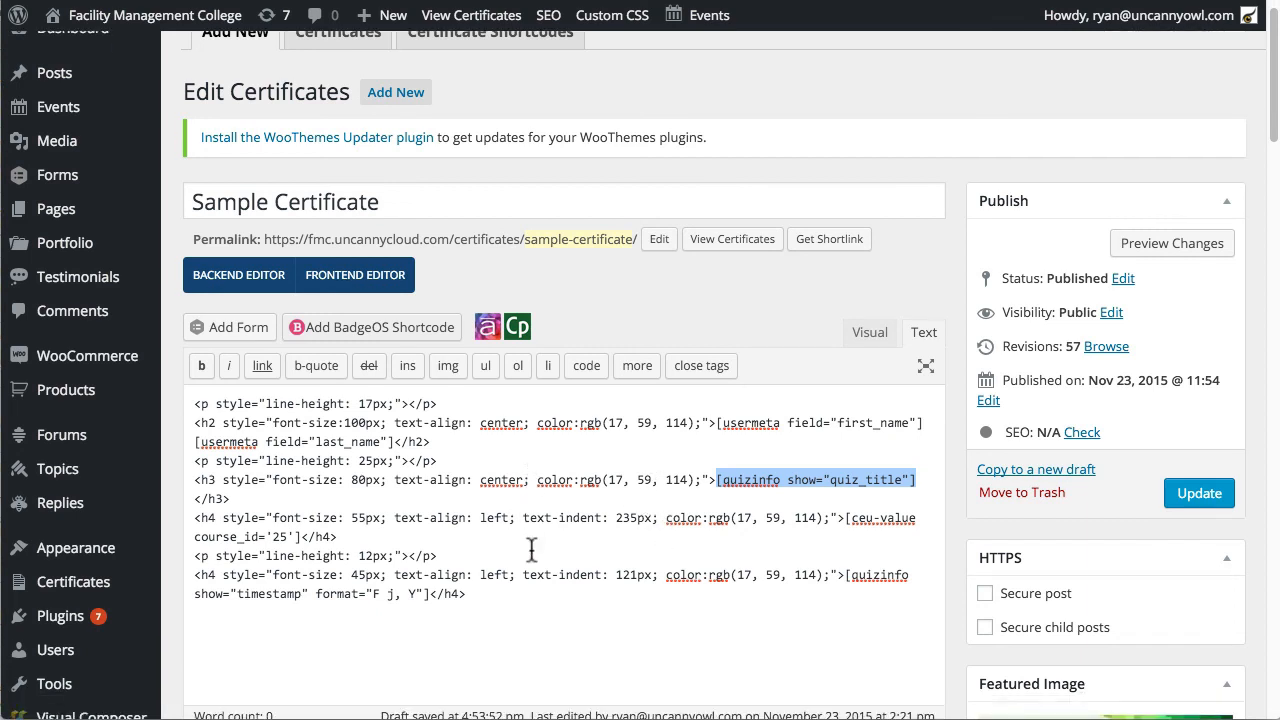
mouse_move(227, 520)
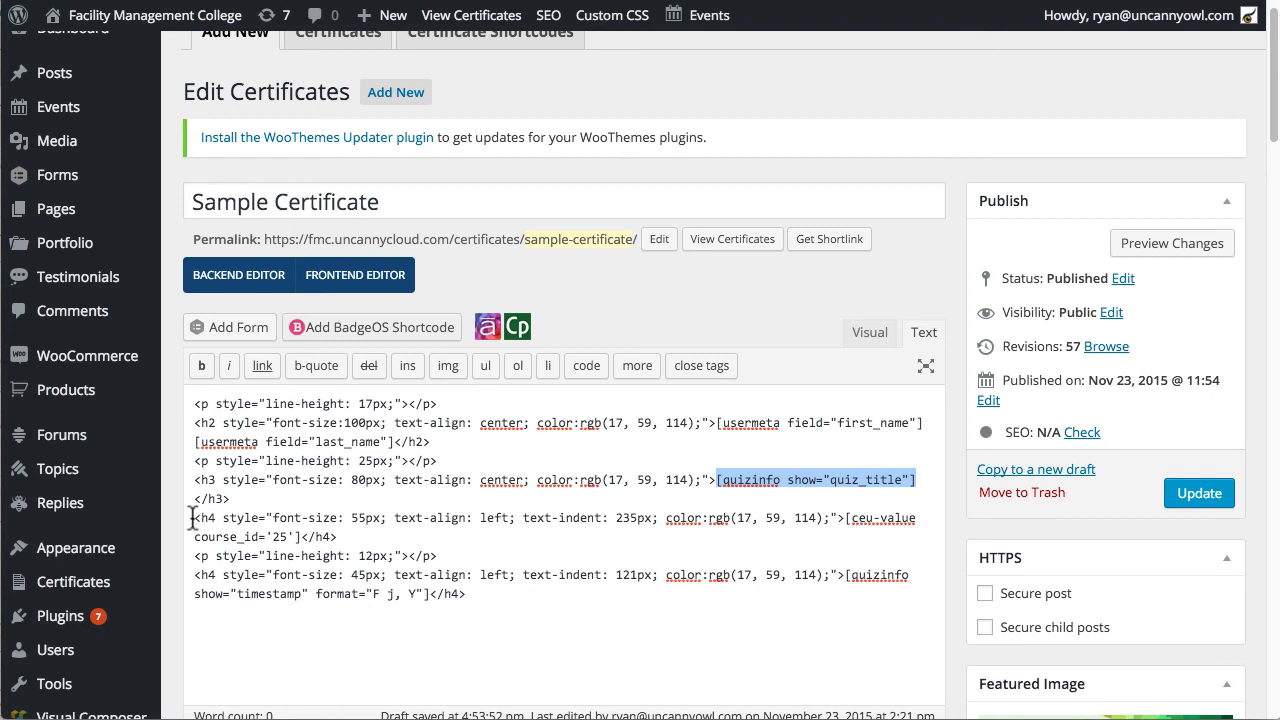
mouse_move(340, 533)
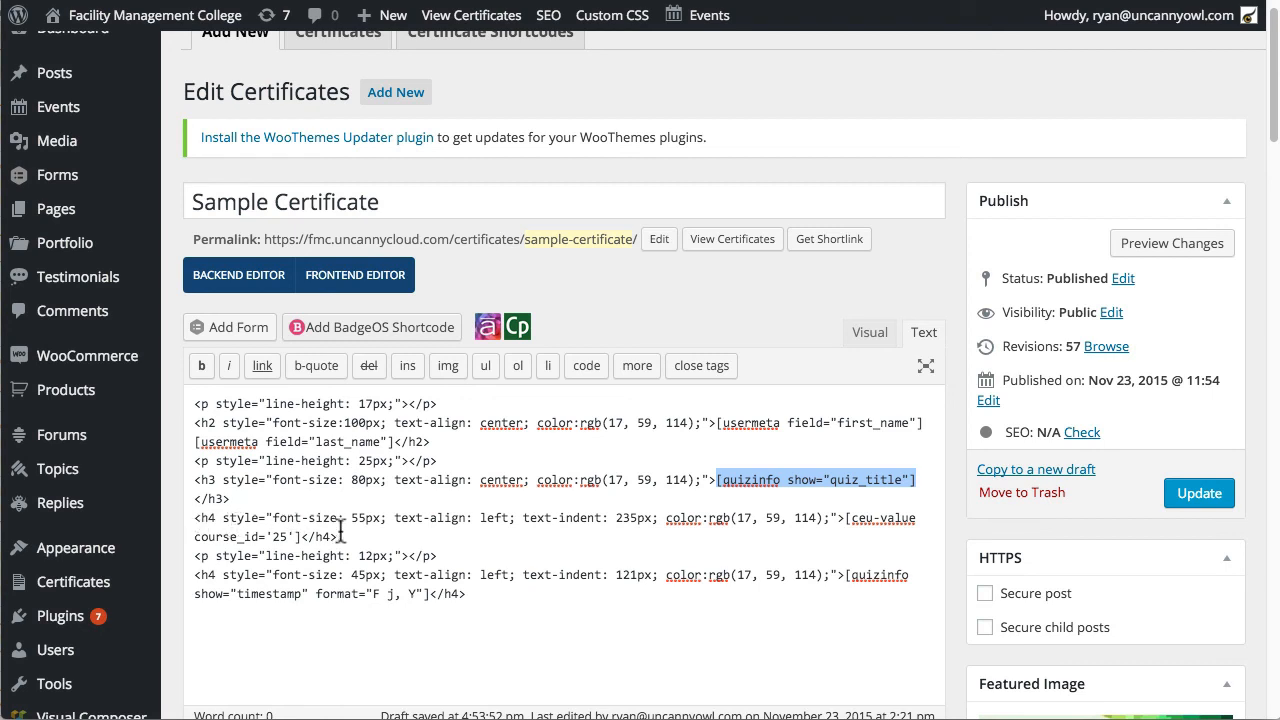
triple_click(400, 518)
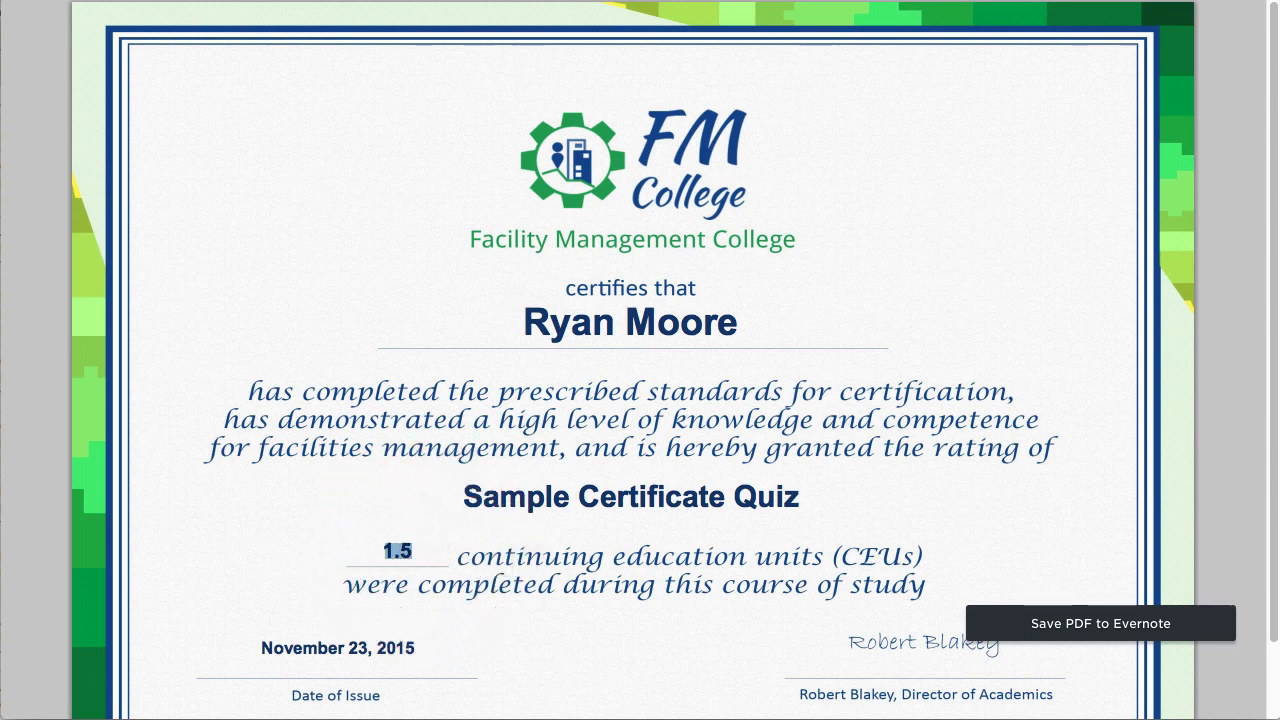
mouse_move(230, 555)
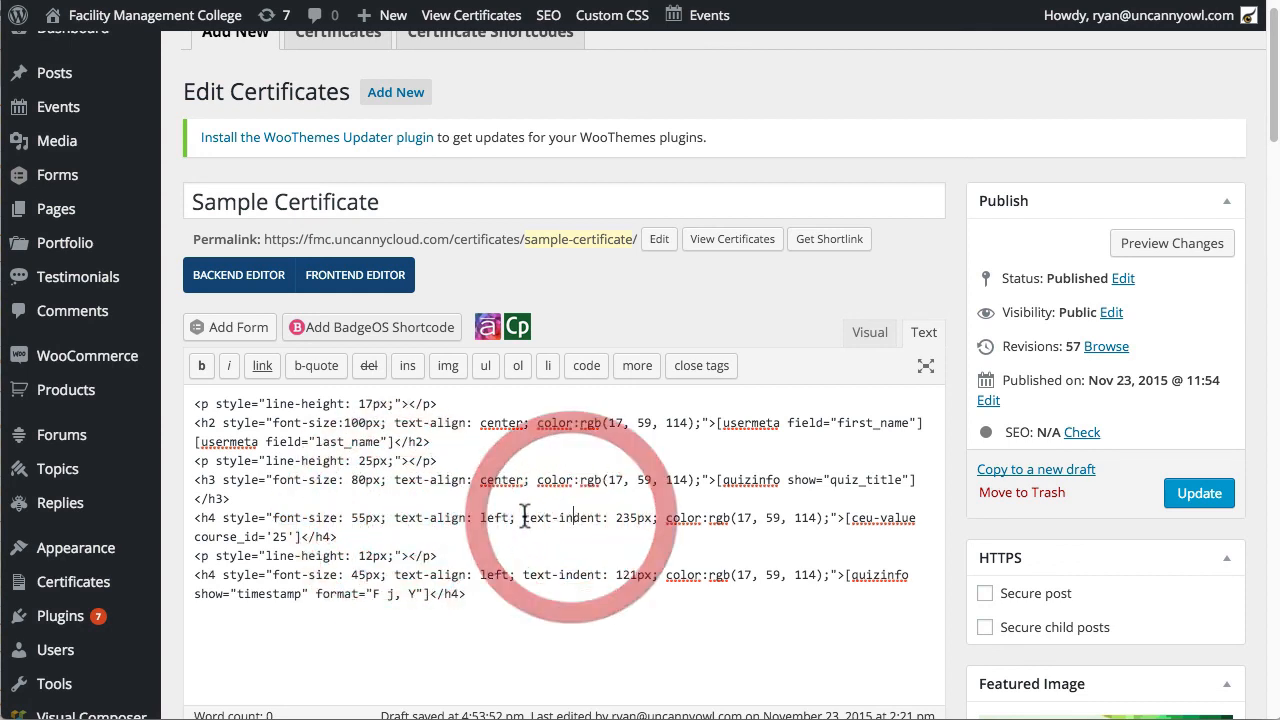
Check the quiz title, 1.5 CEU line and issue date on the certificate PDF
left_click_drag(525, 518, 658, 518)
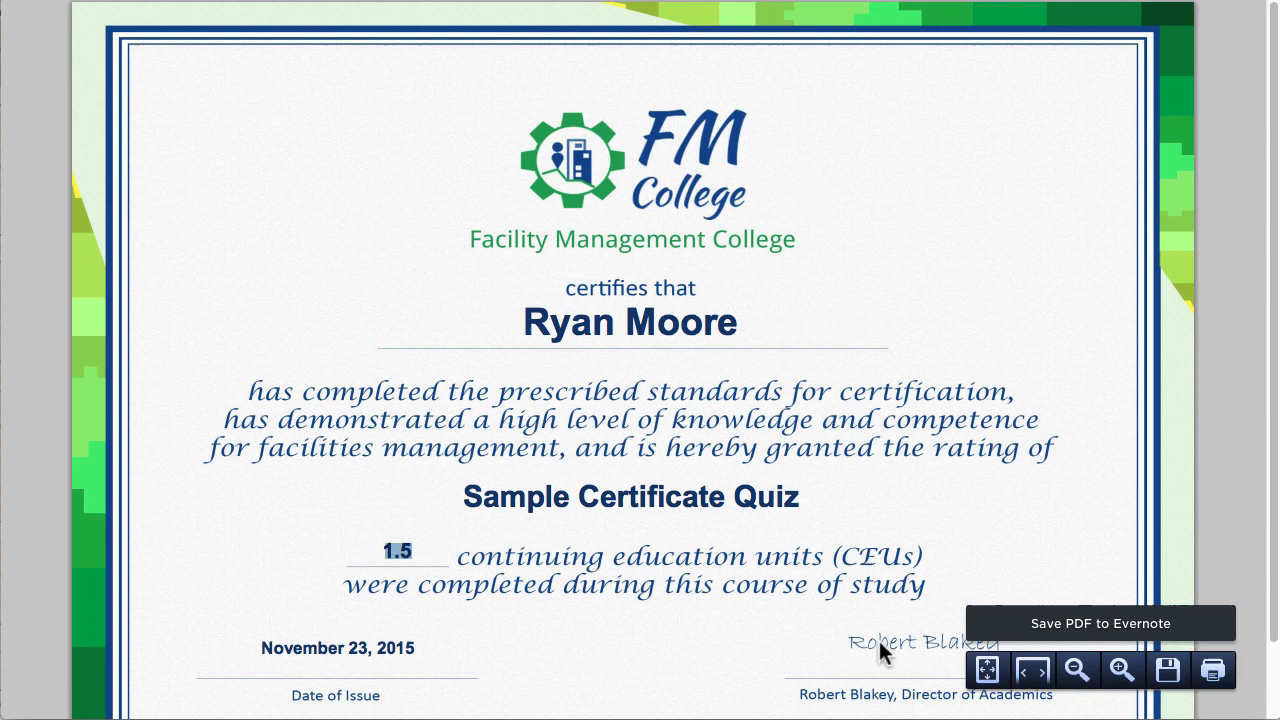
mouse_move(640, 635)
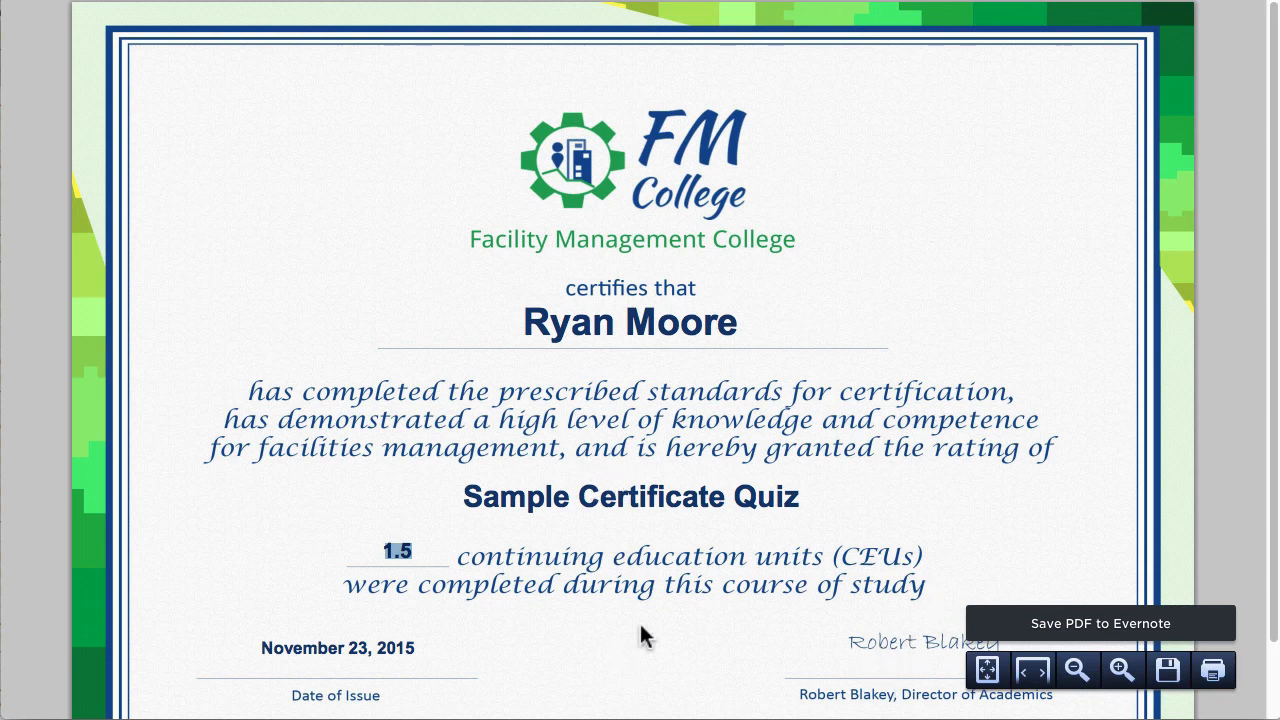
mouse_move(890, 472)
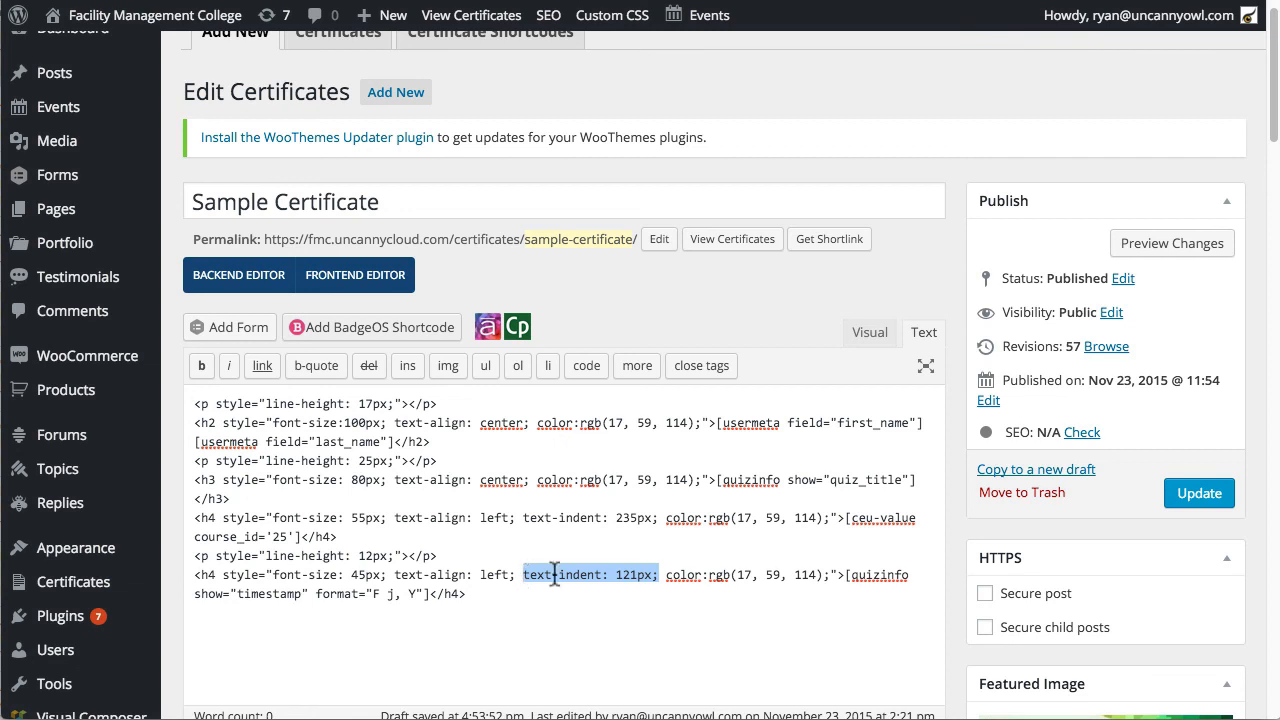
Save the Sample Certificate's edited HTML with Update in the Publish box
left_click(390, 556)
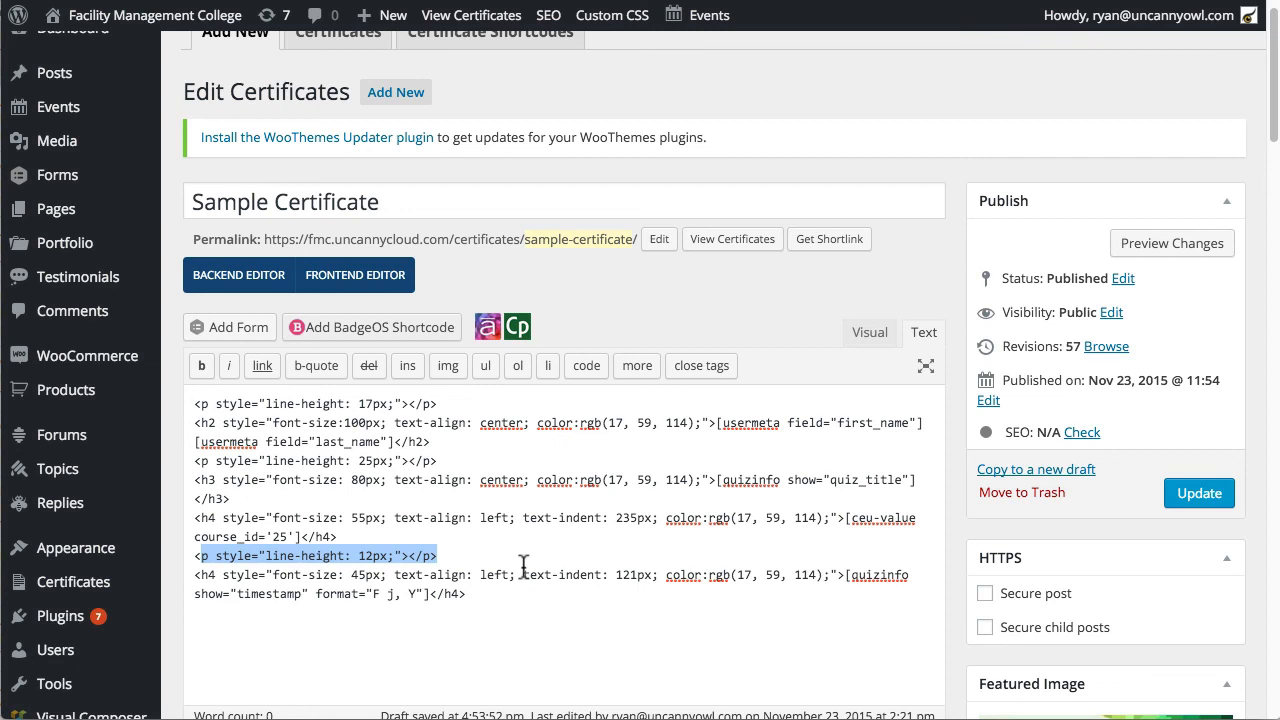
scroll("down", 3)
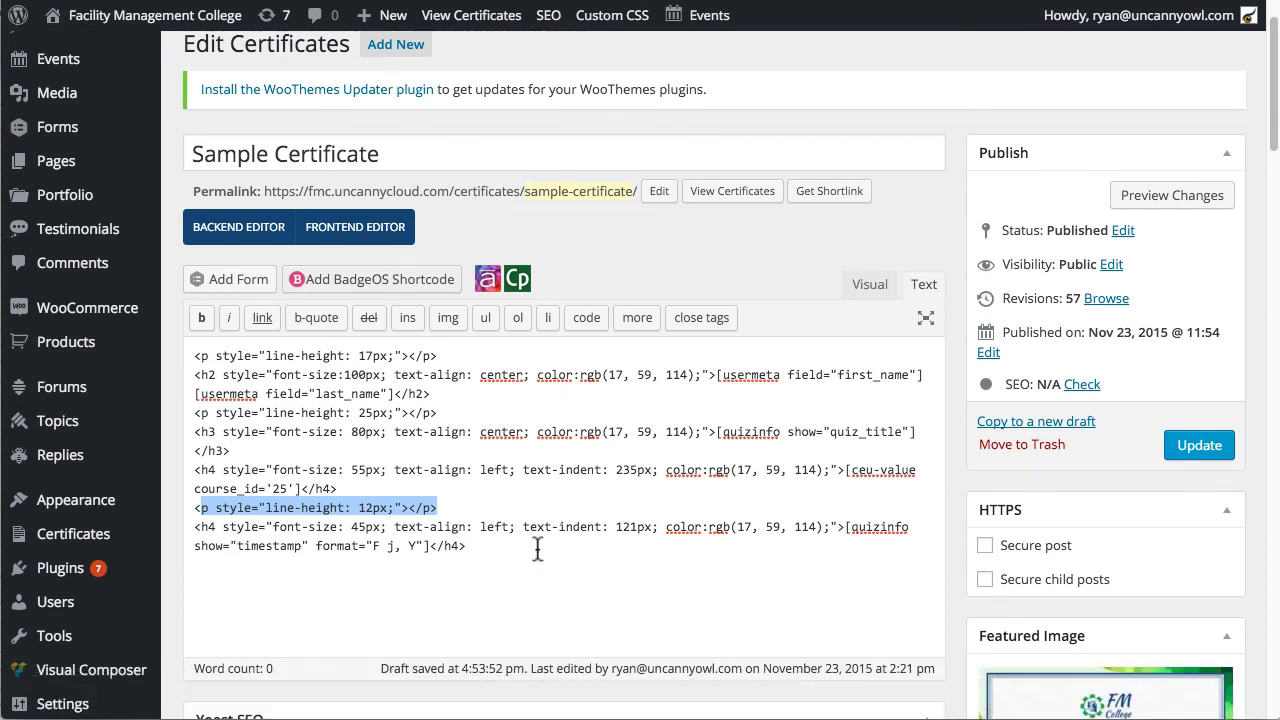
left_click(1198, 445)
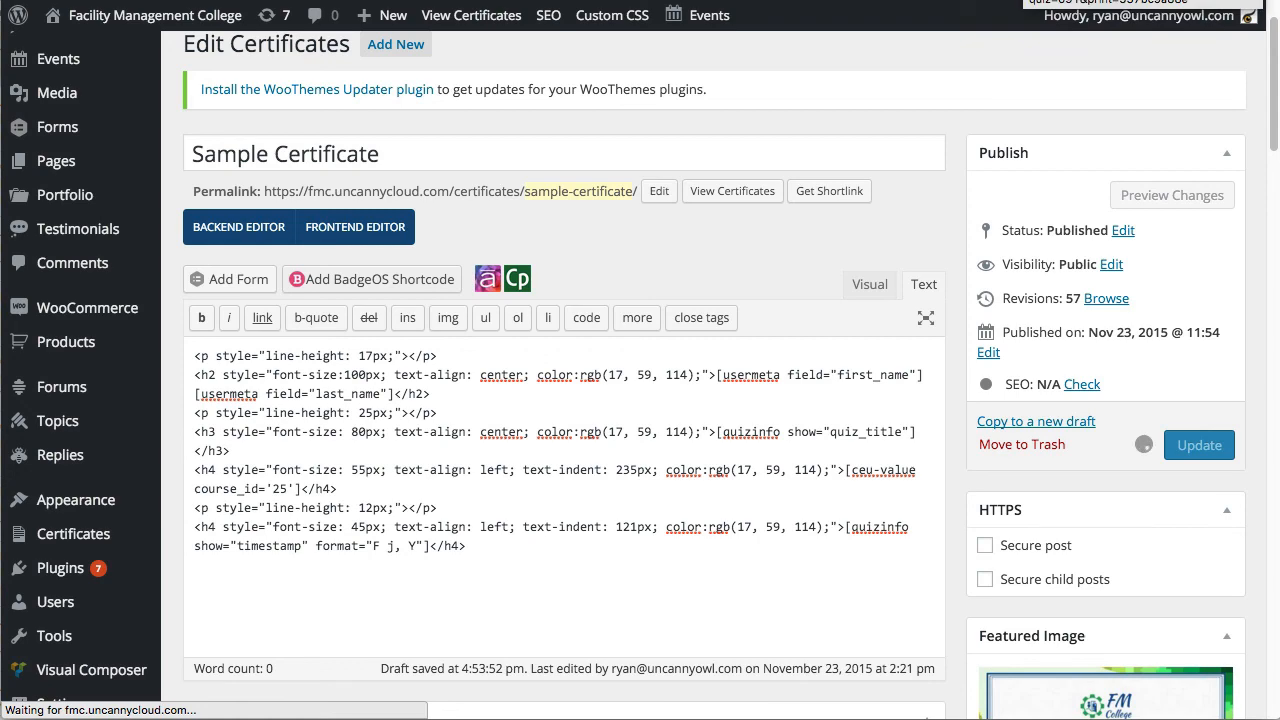
Confirm the 'Post updated' notice with 58 revisions and scroll down the page
left_click(1198, 444)
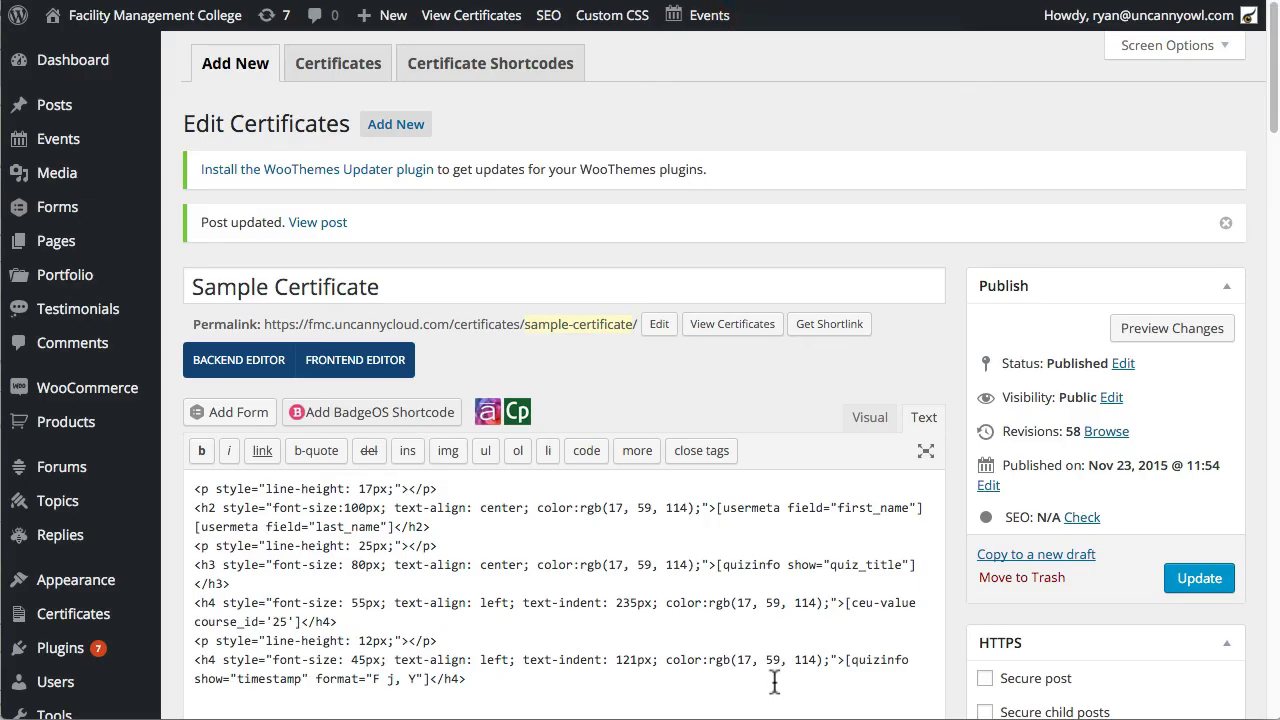
scroll("down", 3)
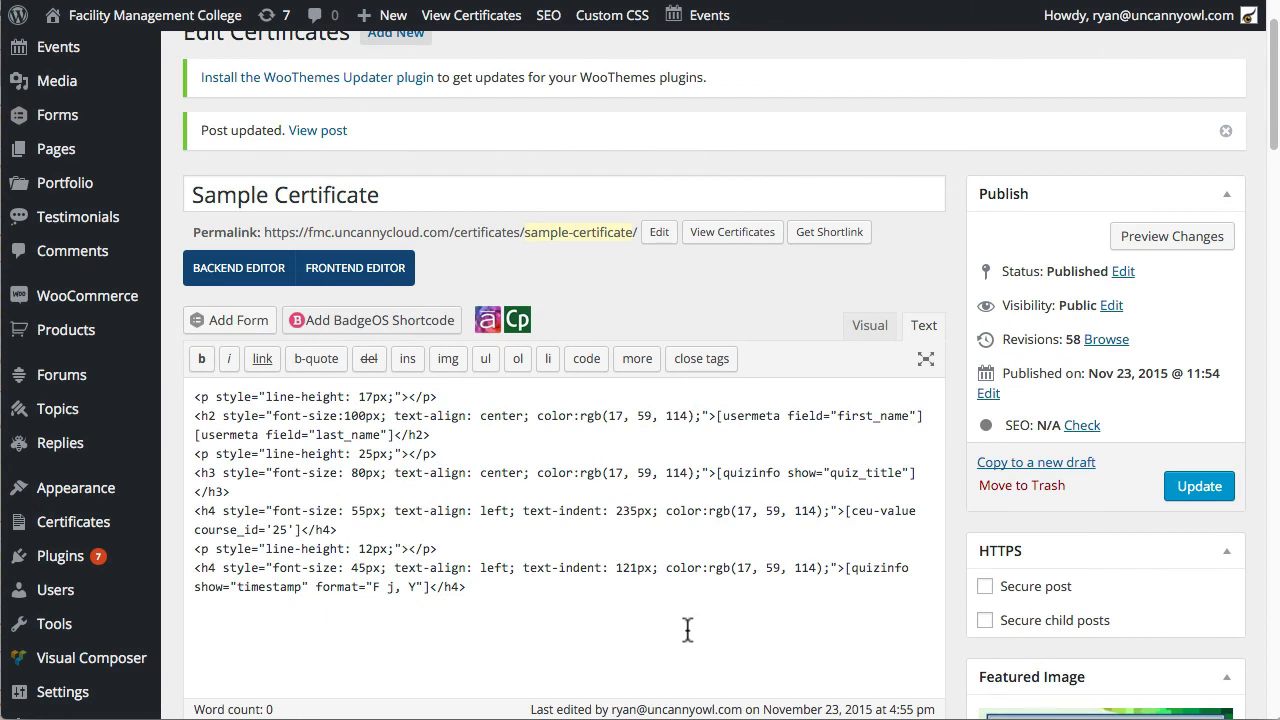
mouse_move(805, 243)
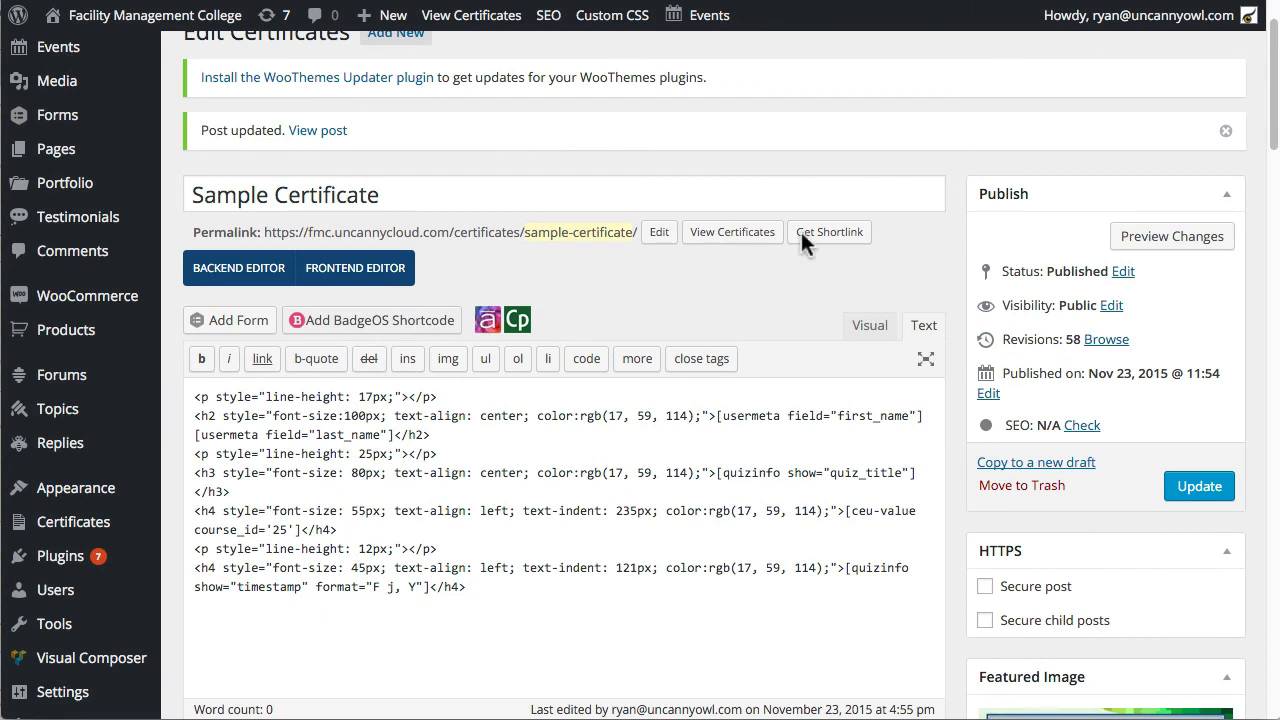
scroll("down", 3)
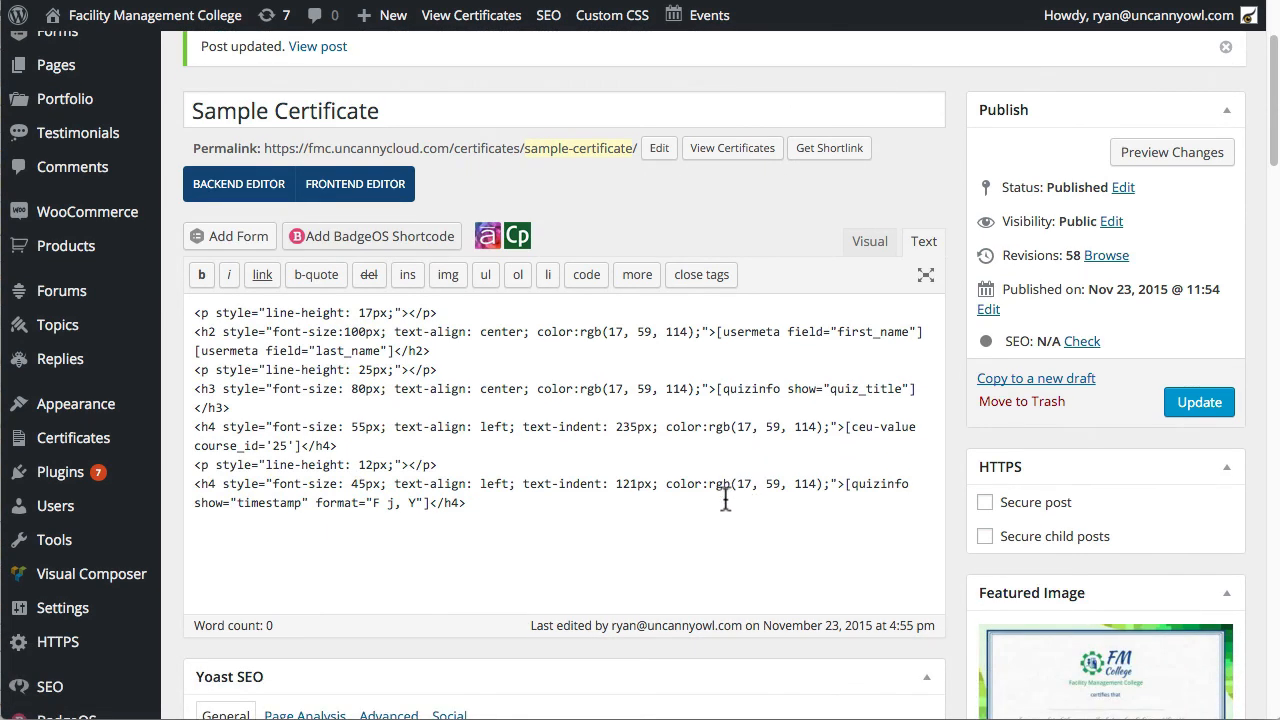